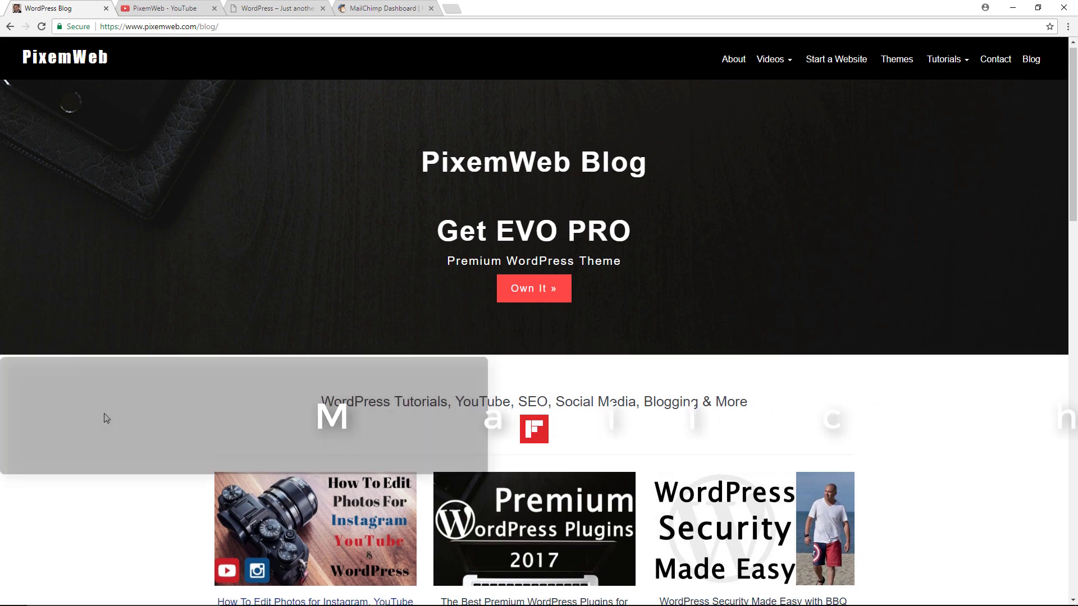
Scroll through the PixemWeb blog grid, then switch to the channel's YouTube Videos tab.
scroll(down, 3)
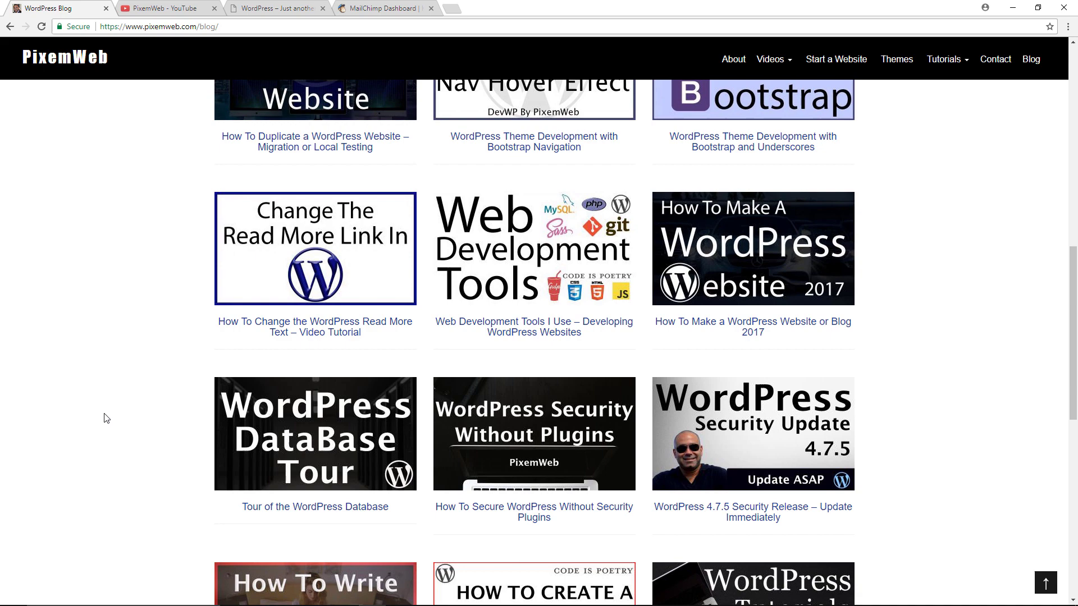
scroll(down, 3)
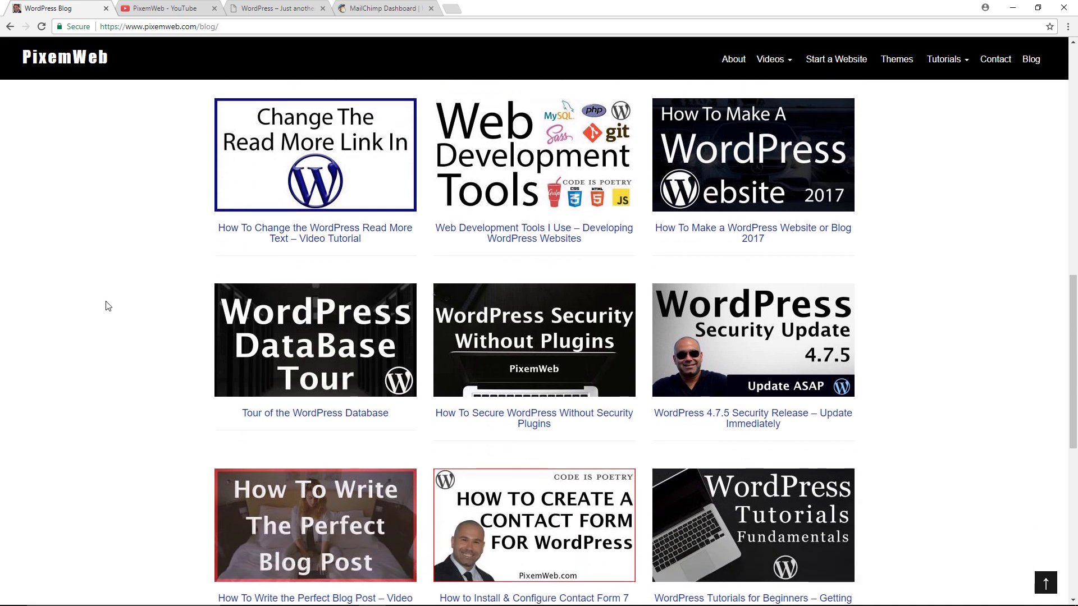
click(169, 8)
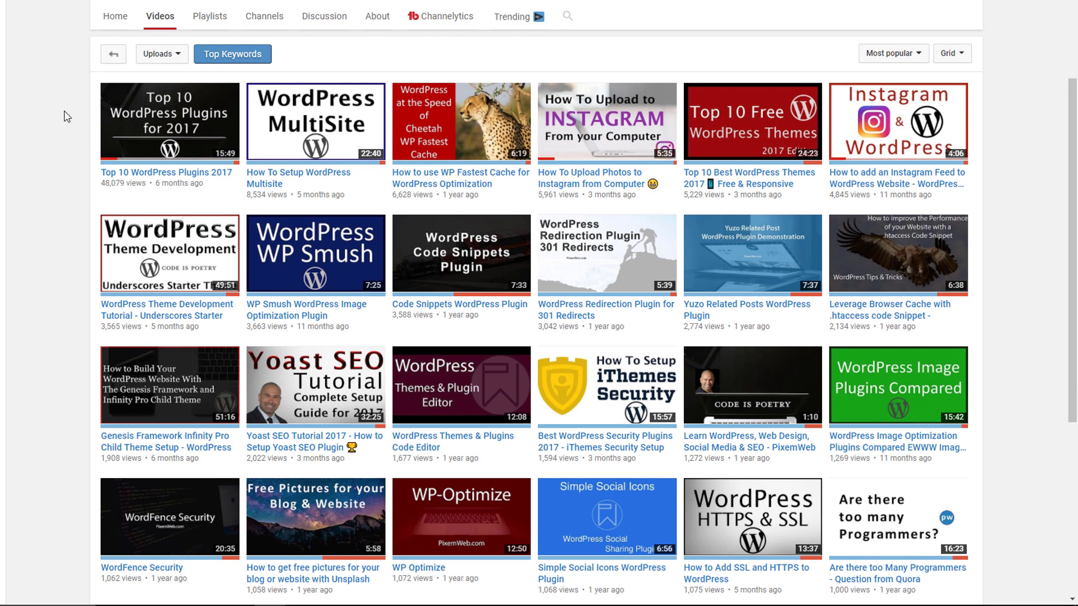
mouse_move(52, 132)
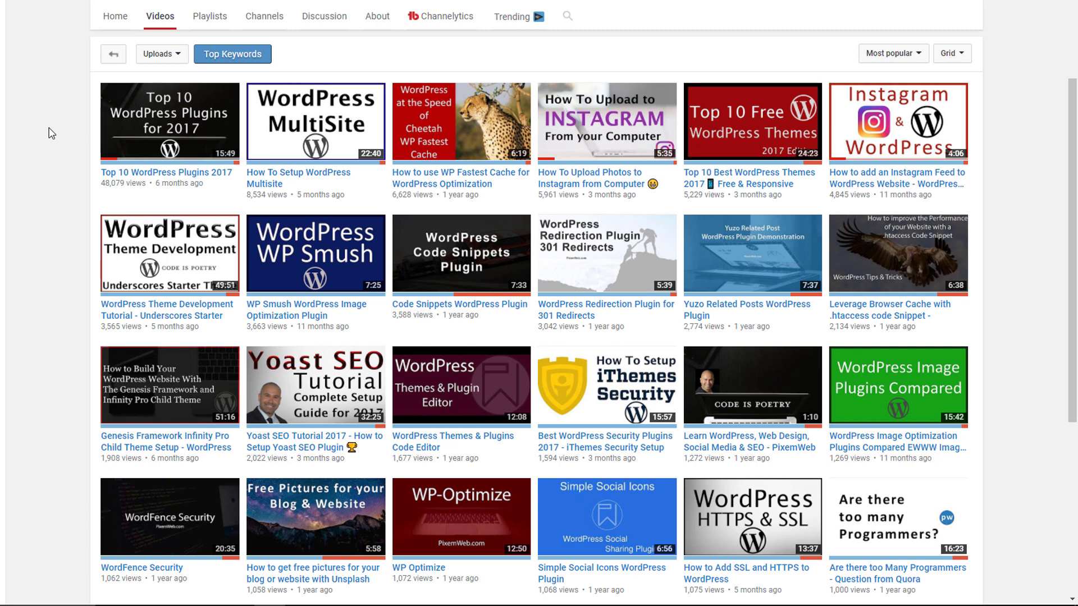
mouse_move(93, 19)
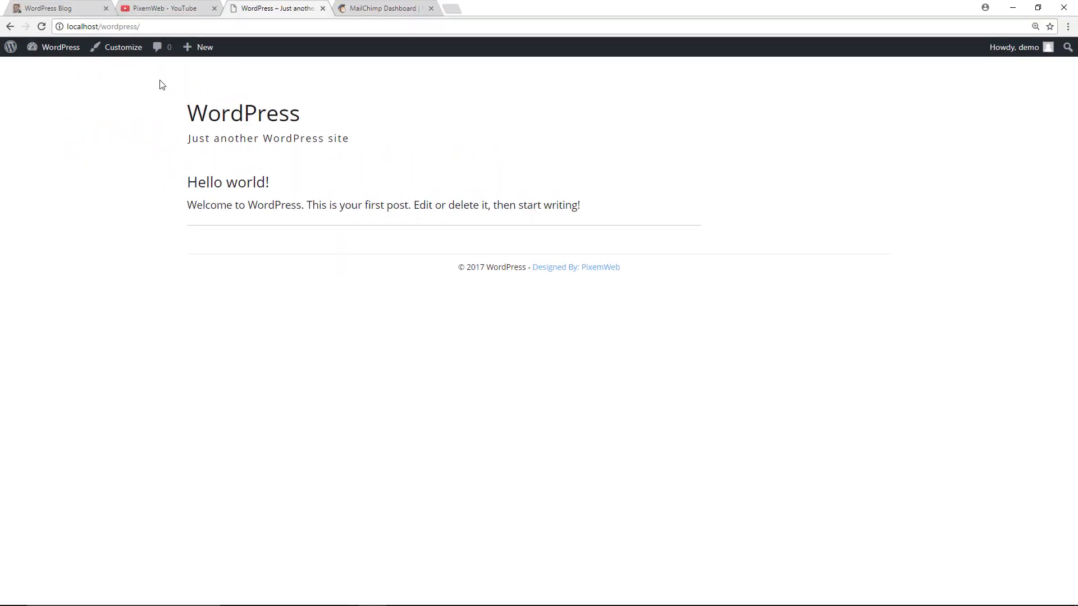
mouse_move(112, 108)
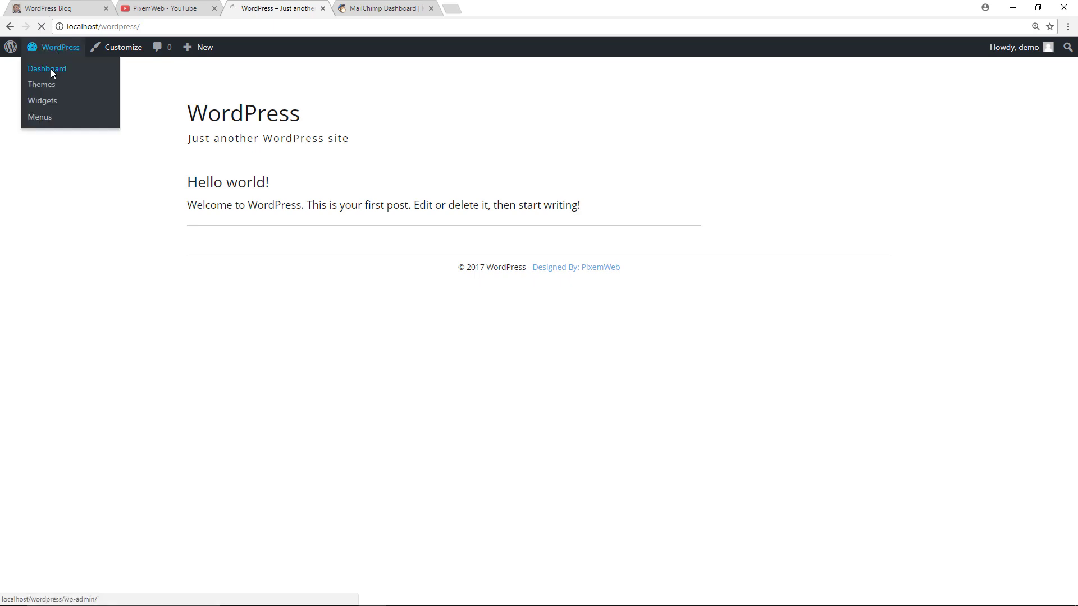
From the dashboard's Add New plugins page, search 'mailchimp for wordpress' and install the ibericode plugin.
click(47, 69)
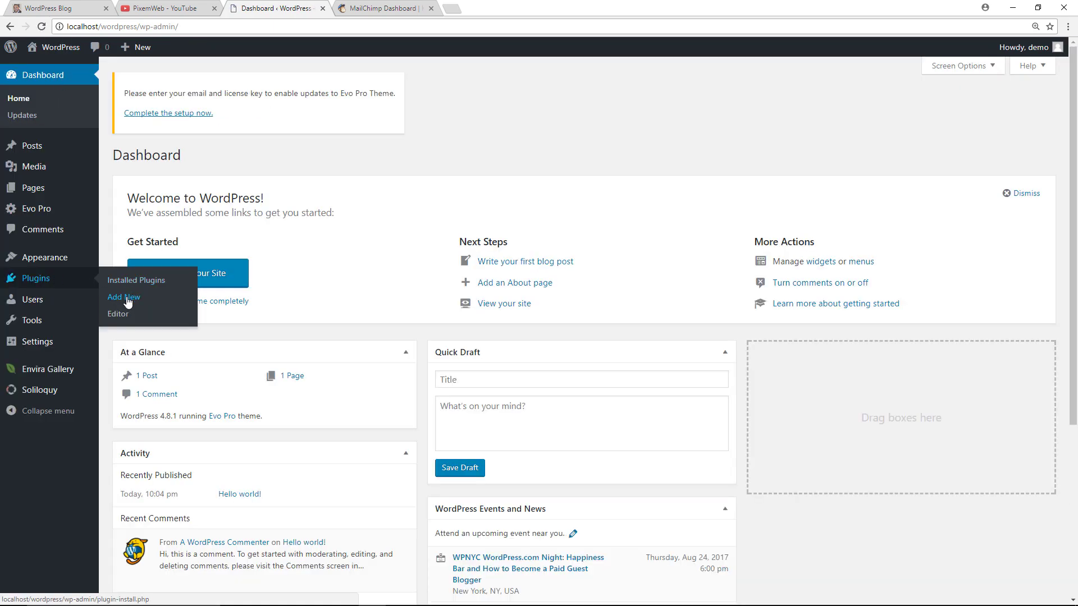
click(123, 297)
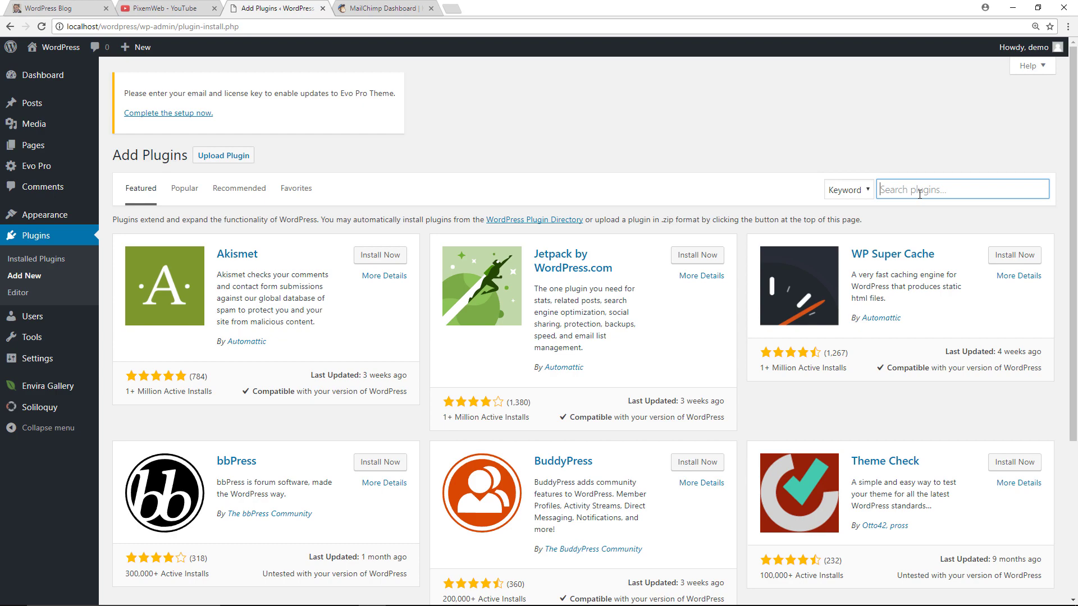
text(mailchimp for wordpress)
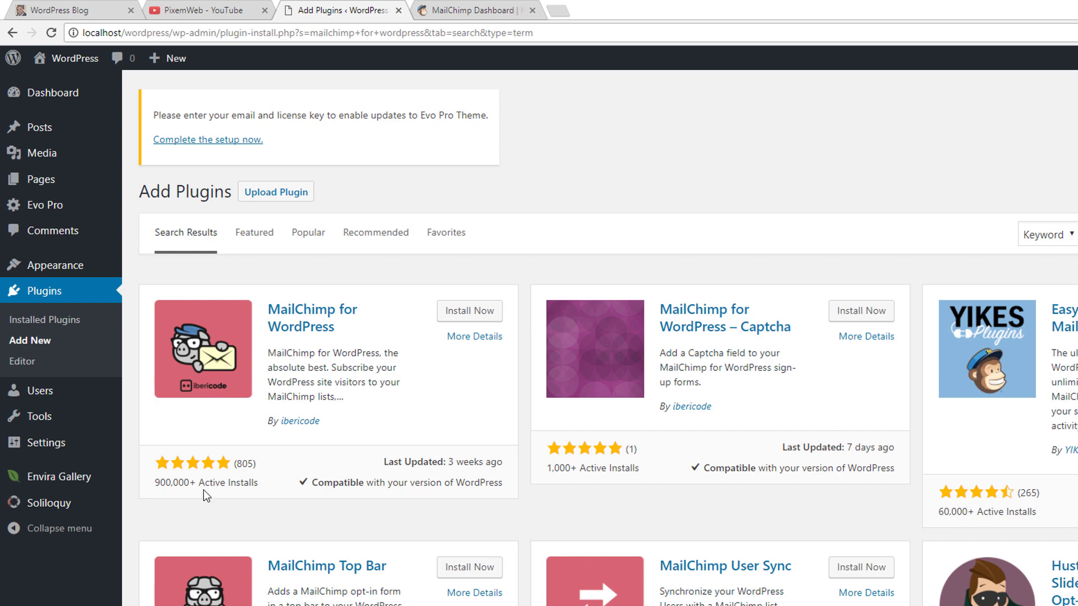
mouse_move(253, 487)
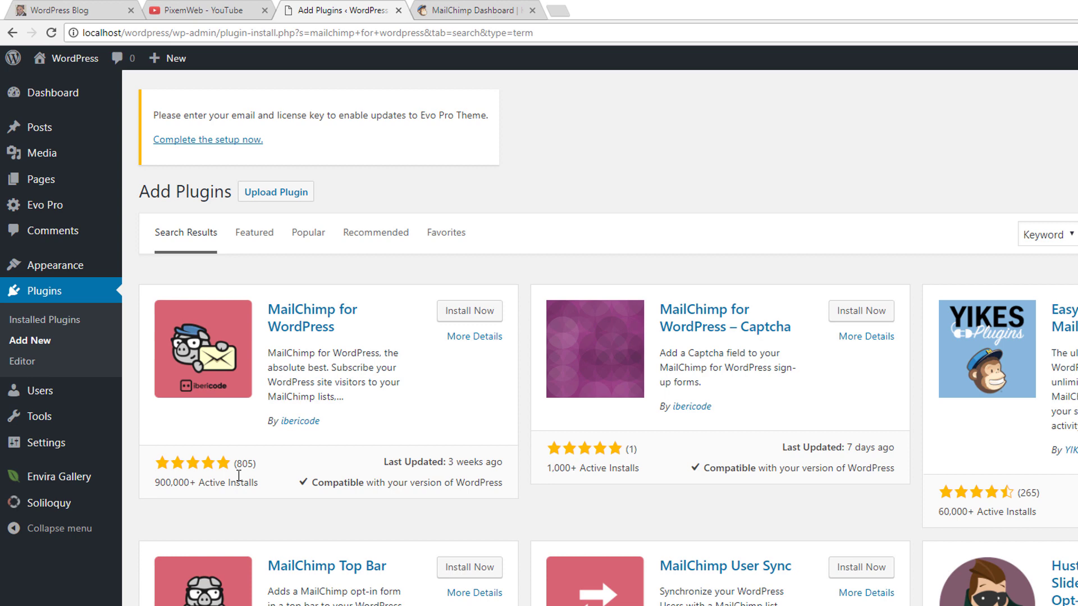
click(469, 311)
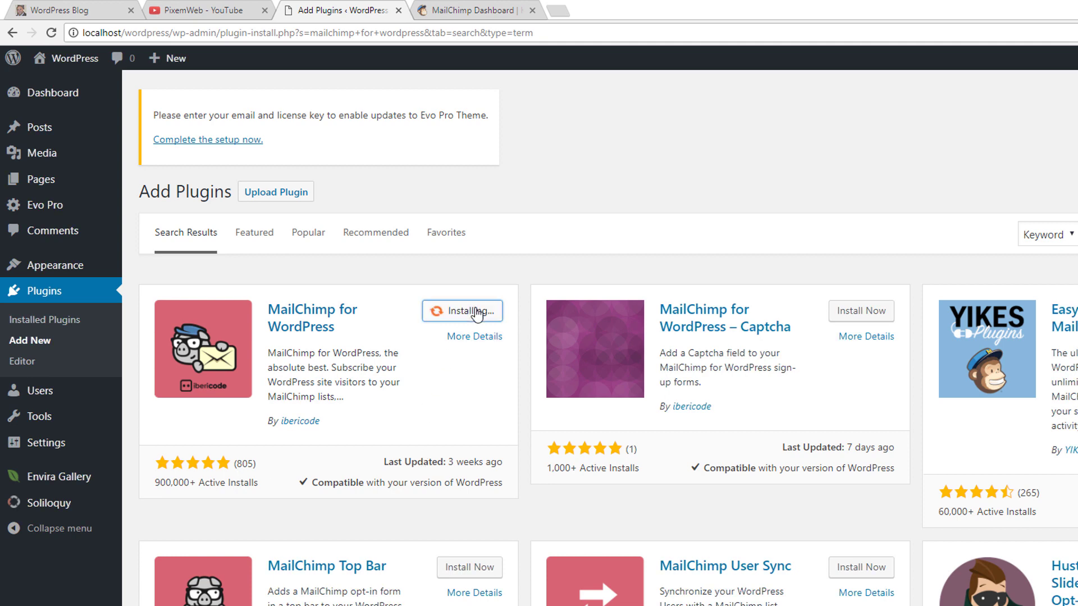
Activate the plugin, landing on its Not Connected API settings, then move to the MailChimp tab.
click(462, 311)
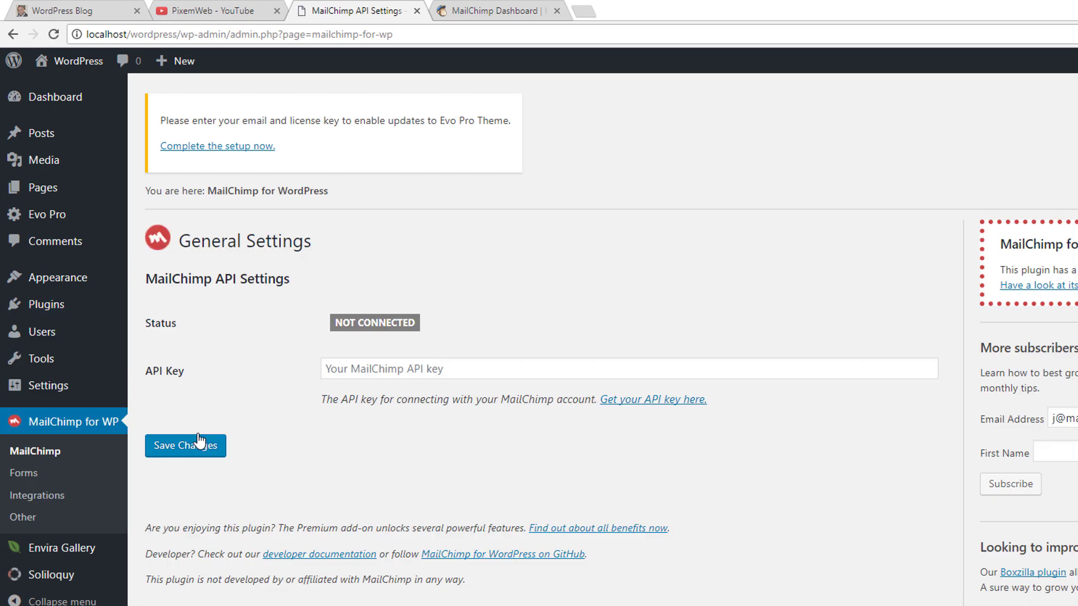
mouse_move(288, 367)
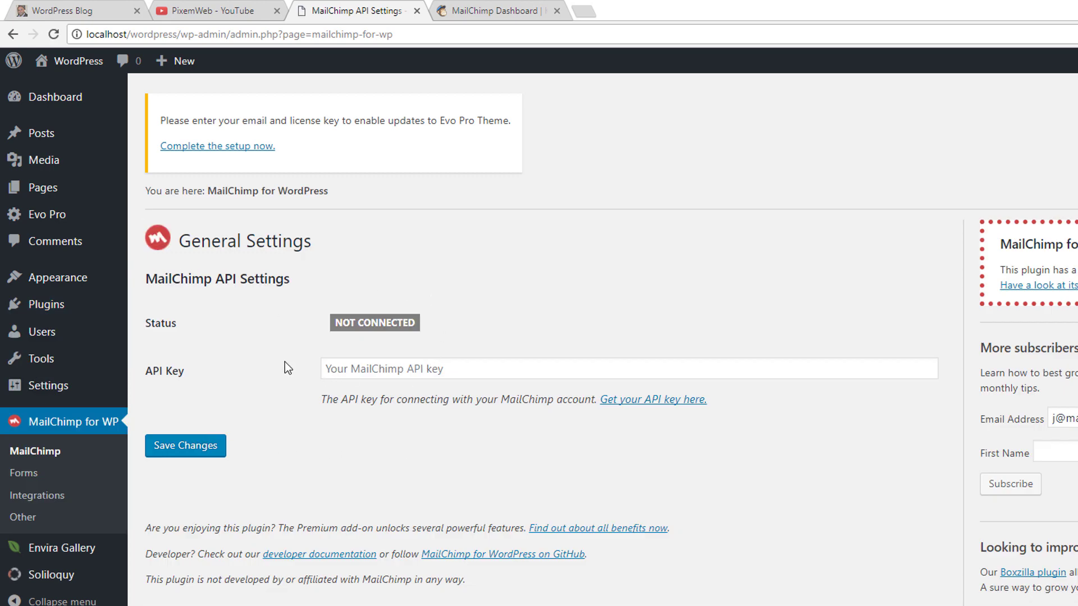
mouse_move(524, 215)
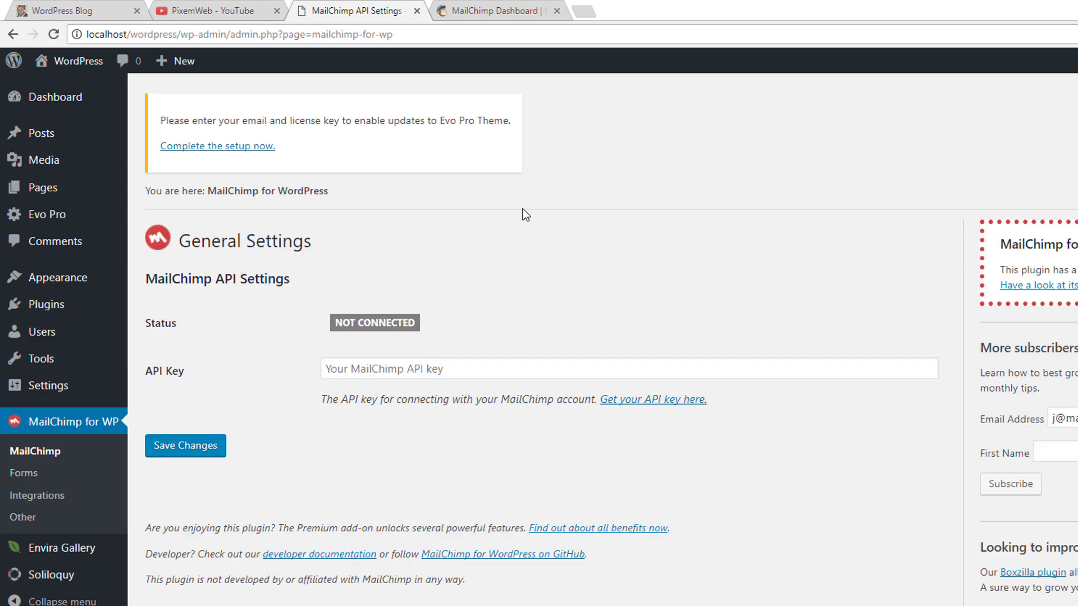
click(495, 10)
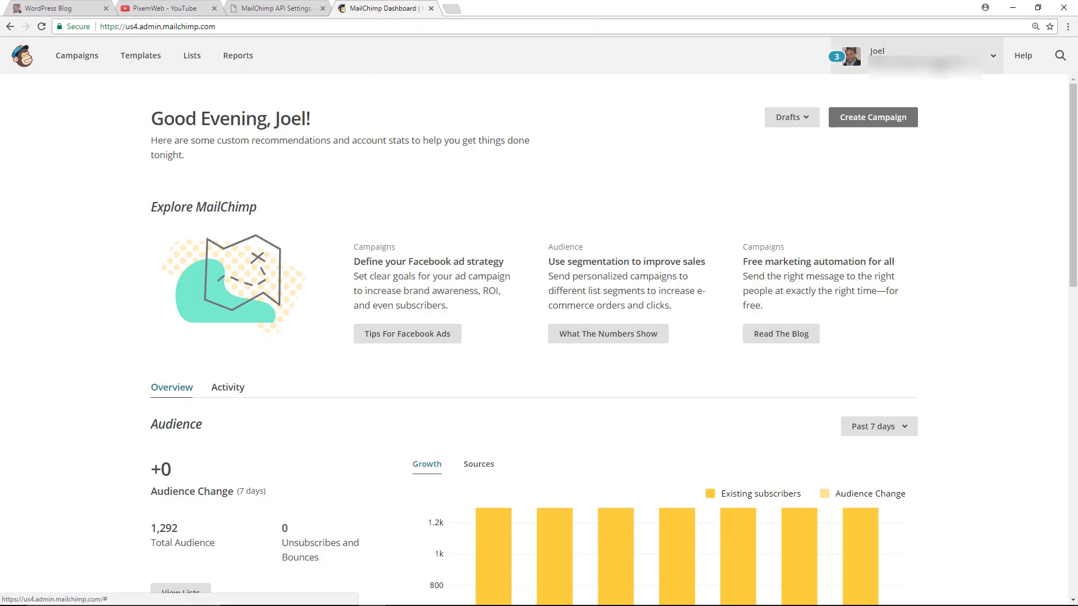
Reach Account > Extras > API keys in MailChimp and copy the existing API key.
click(992, 56)
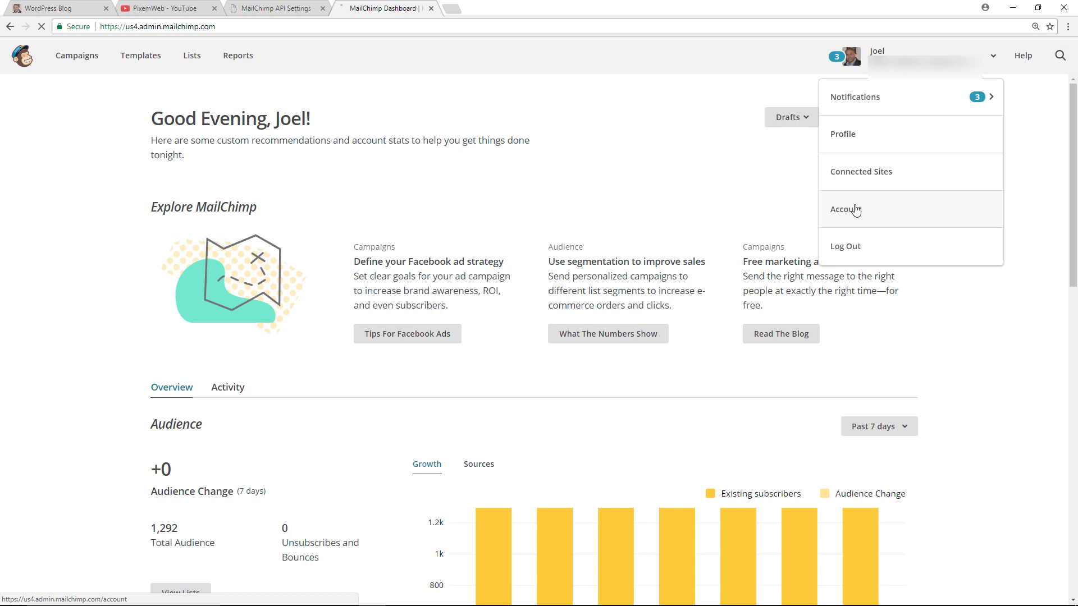
click(844, 209)
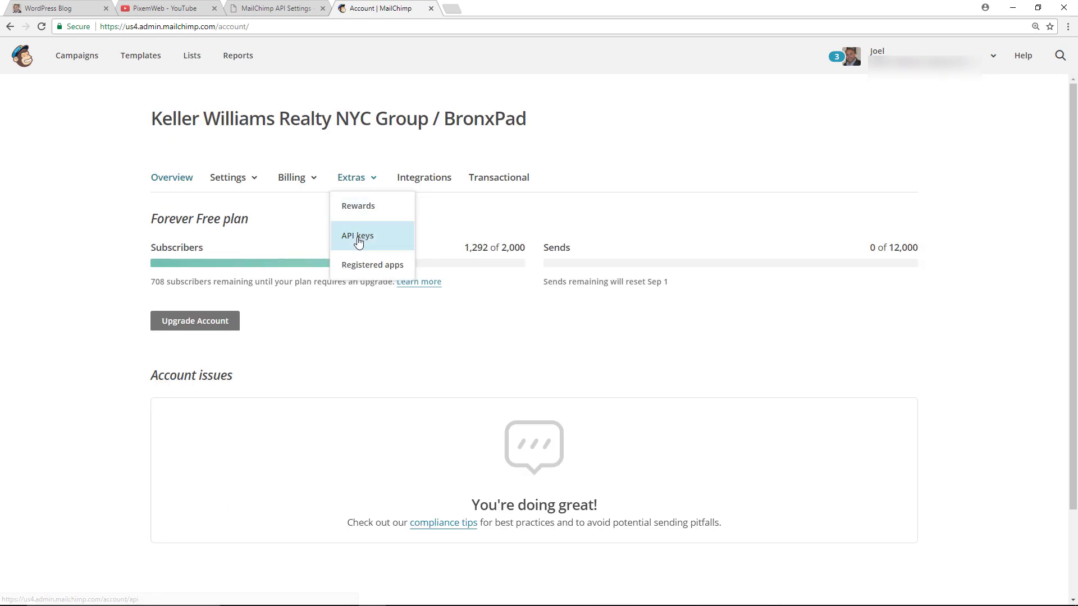
click(357, 235)
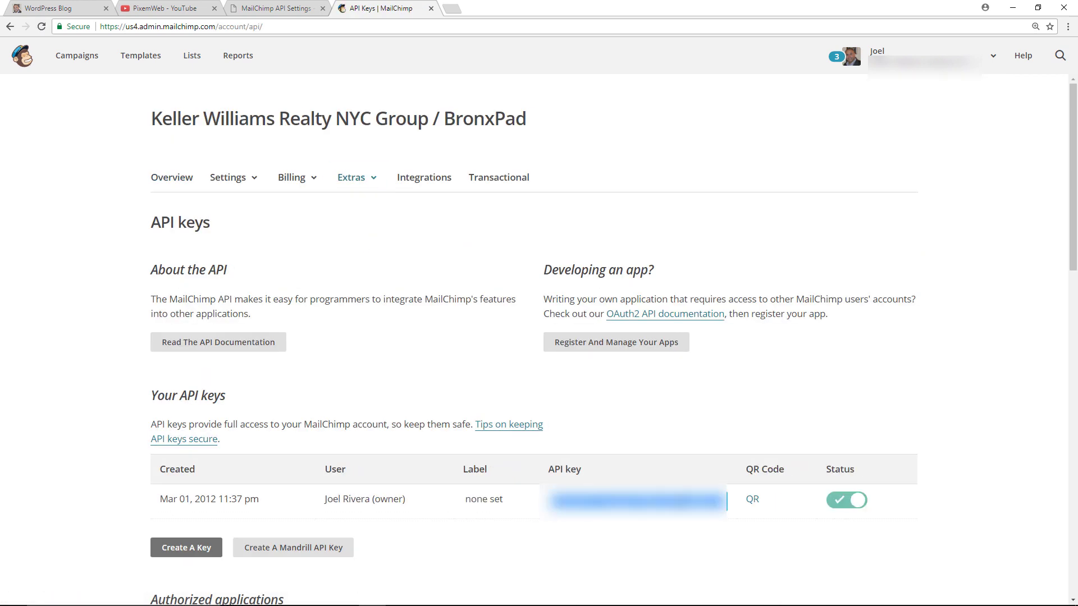
click(275, 8)
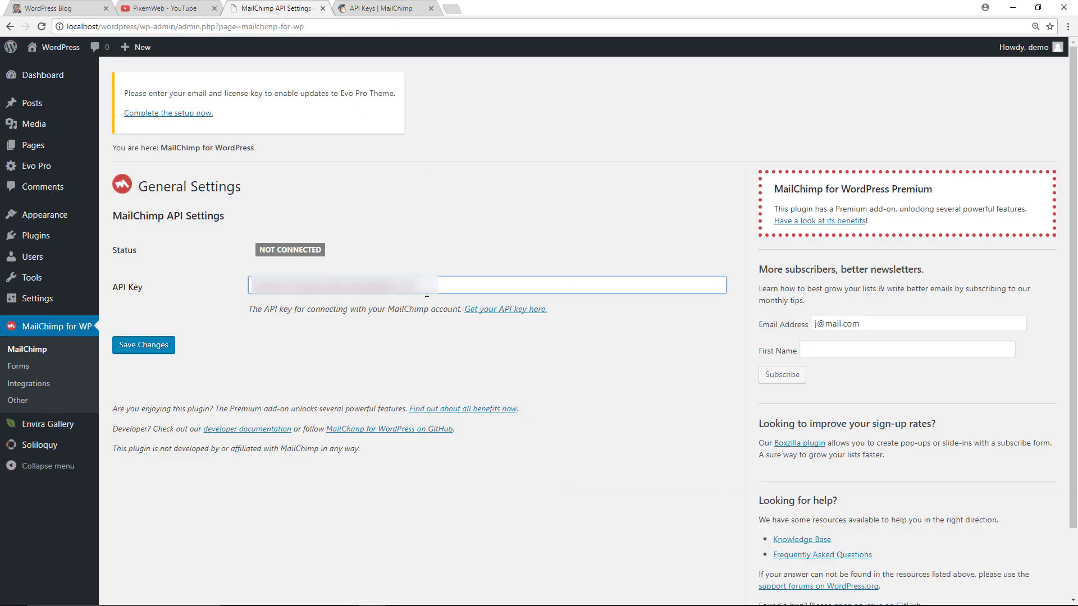
Save the pasted API key so the plugin shows Connected, then renew the MailChimp lists to show all five.
click(143, 345)
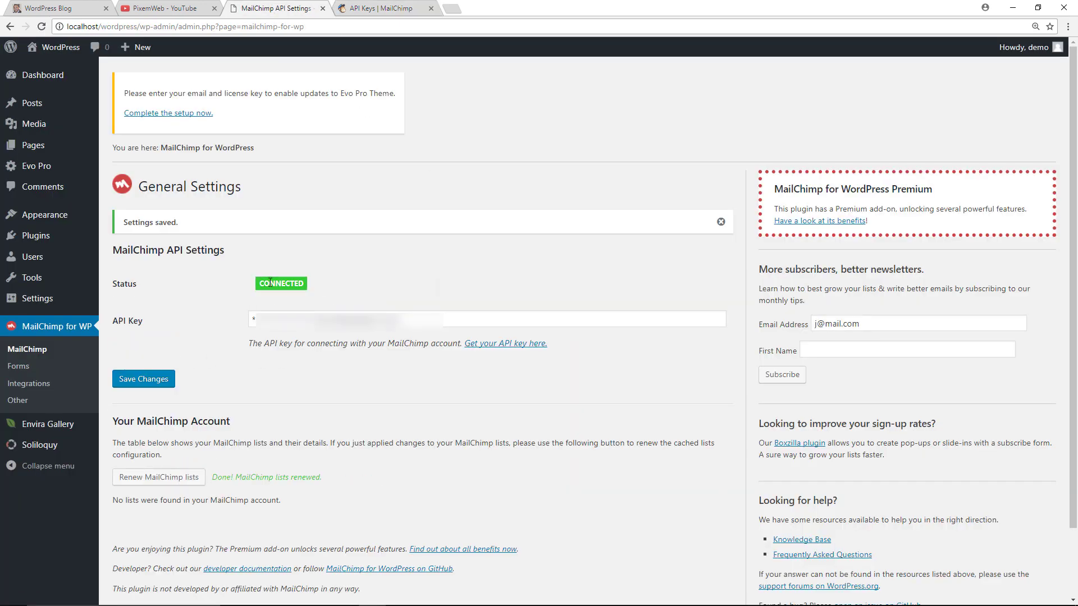
mouse_move(295, 308)
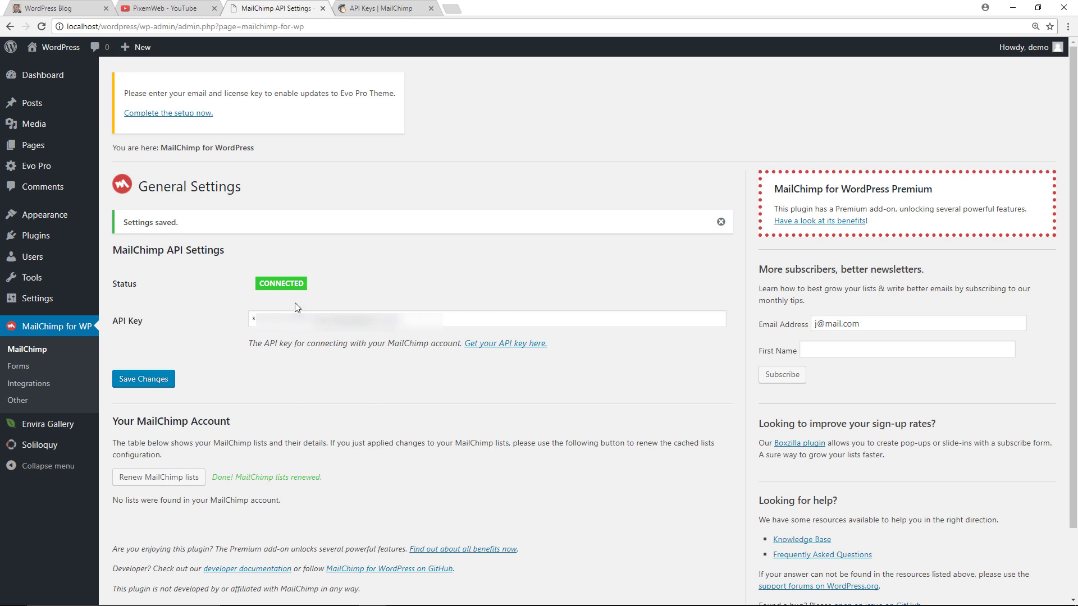
click(720, 222)
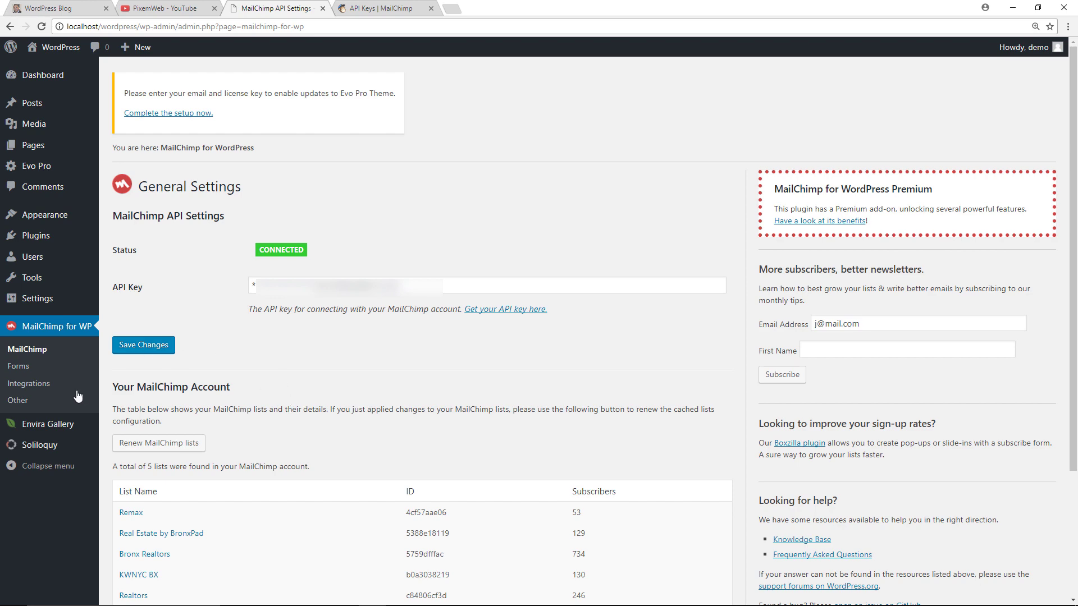
Check the plugin's Other settings debug log, then review the Integrations table of enabled and available integrations.
click(18, 400)
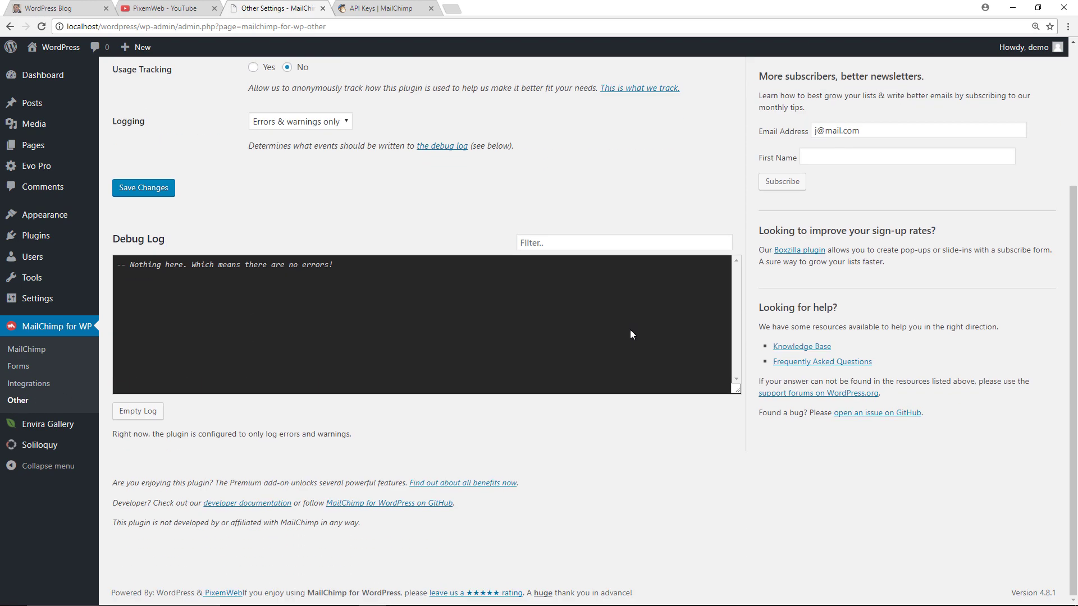
mouse_move(351, 400)
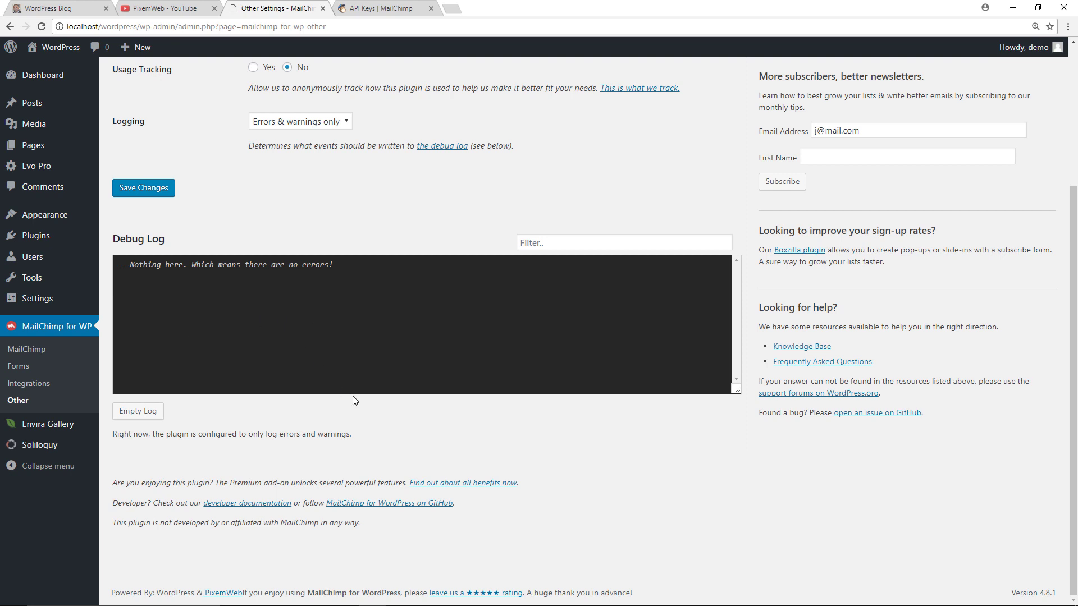
mouse_move(284, 312)
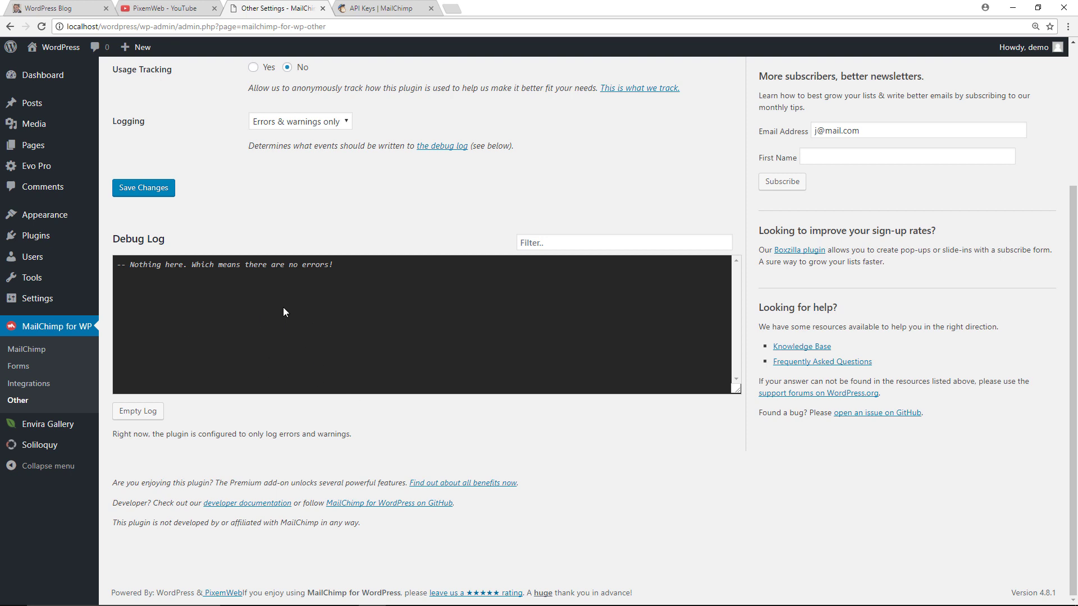
mouse_move(250, 304)
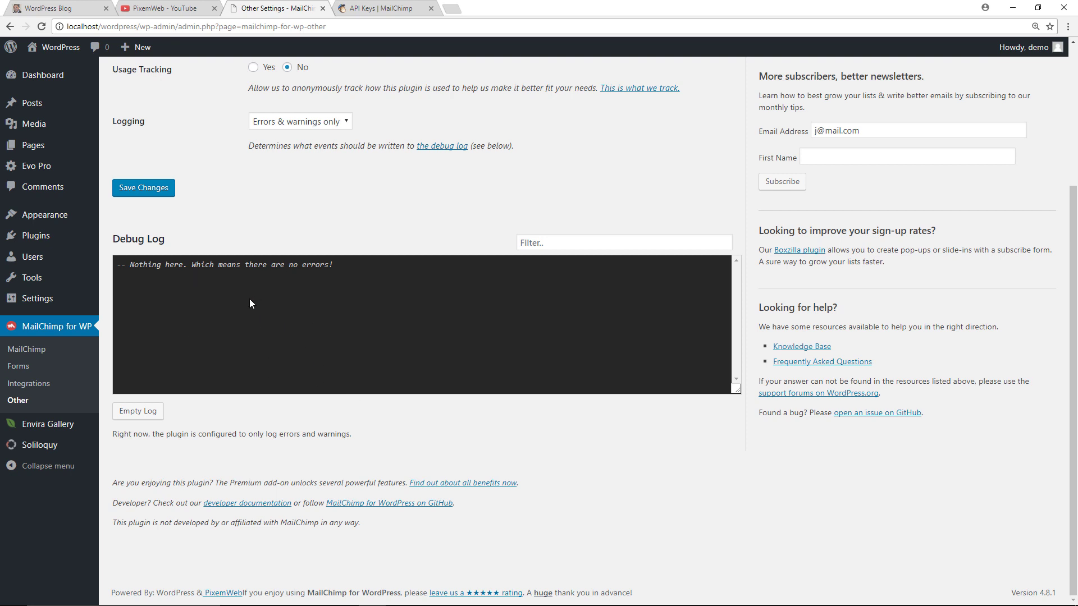
click(29, 383)
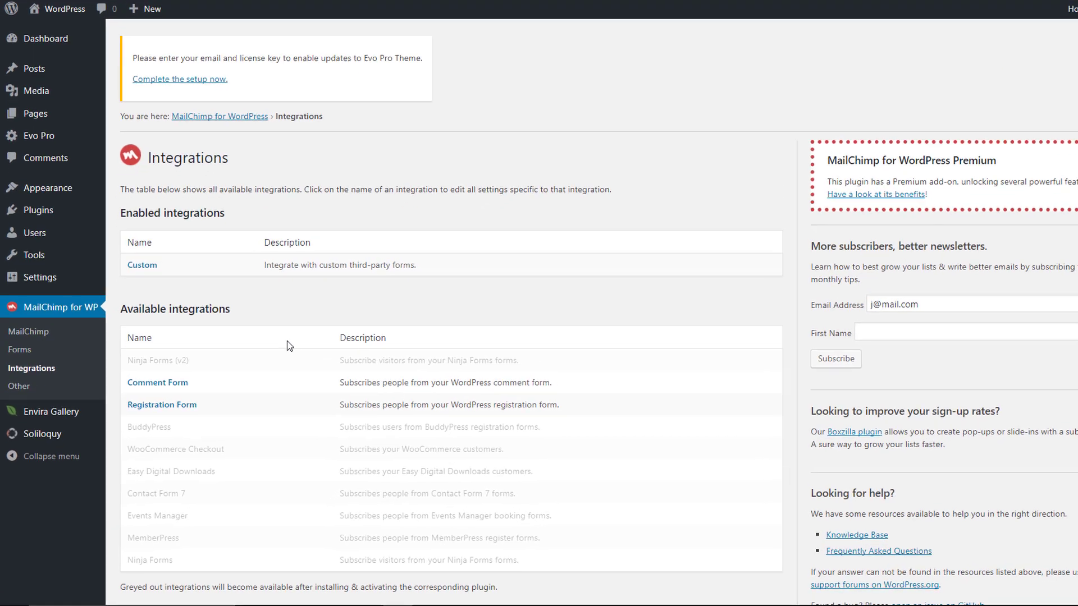
scroll(down, 3)
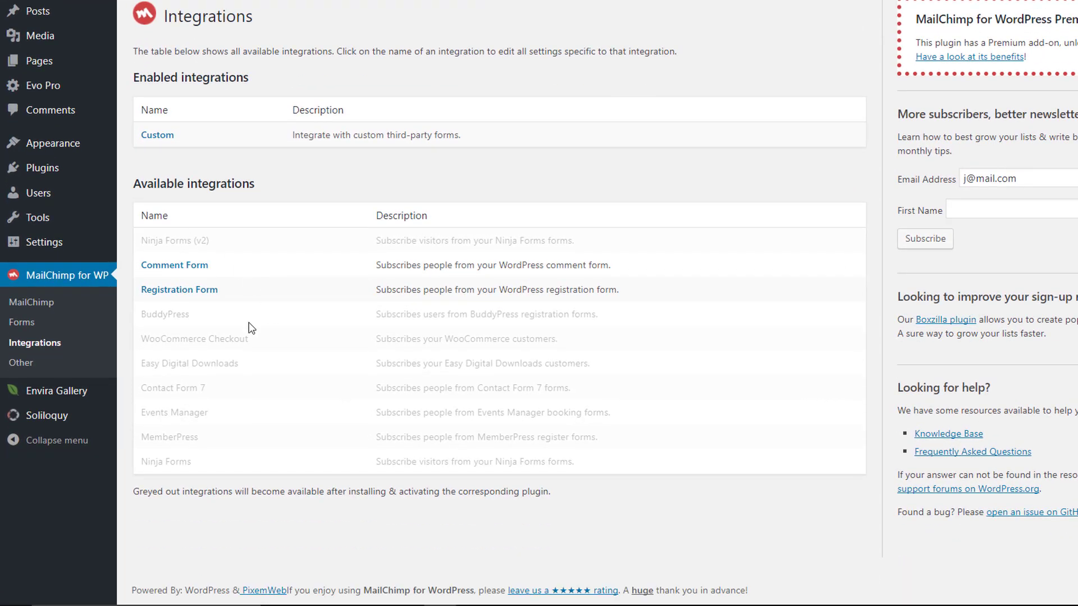
scroll(up, 3)
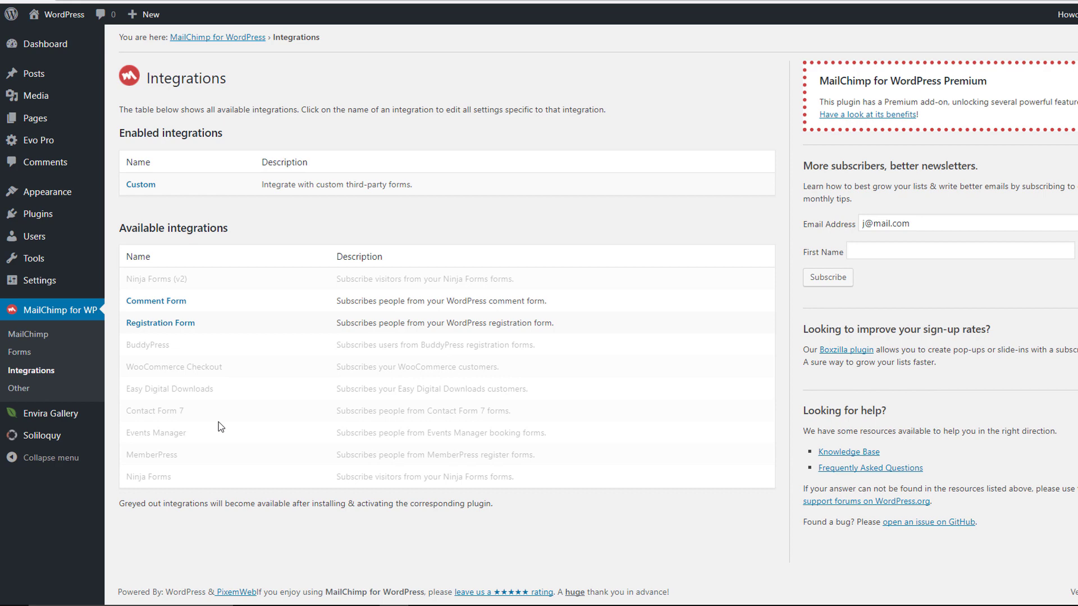
Add a new form titled 'Realtors Signup' subscribing to the Realtors list.
click(19, 352)
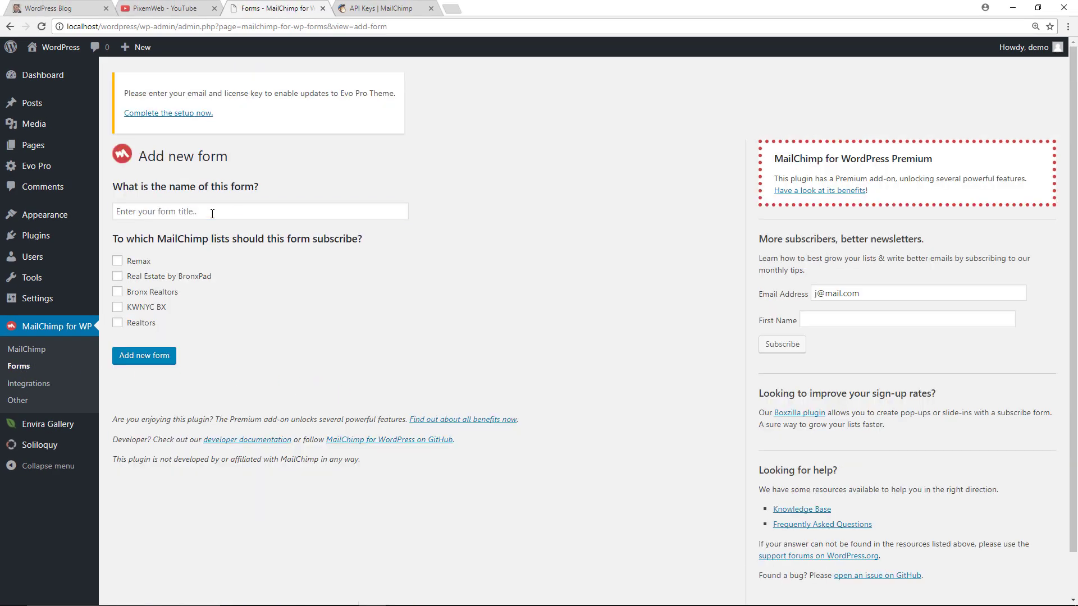
text(Realtors Signup)
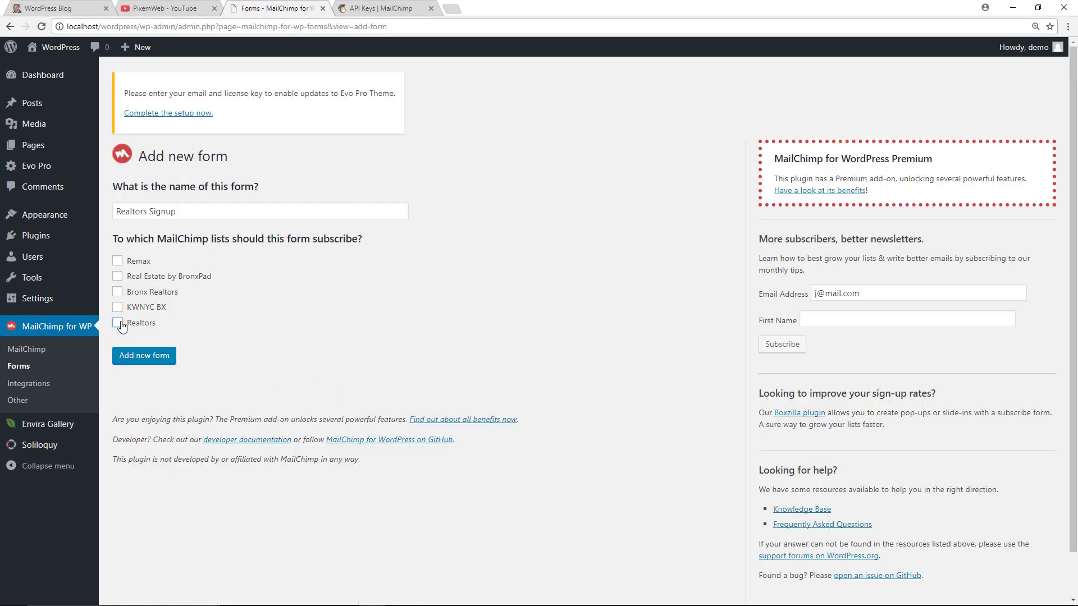
click(117, 324)
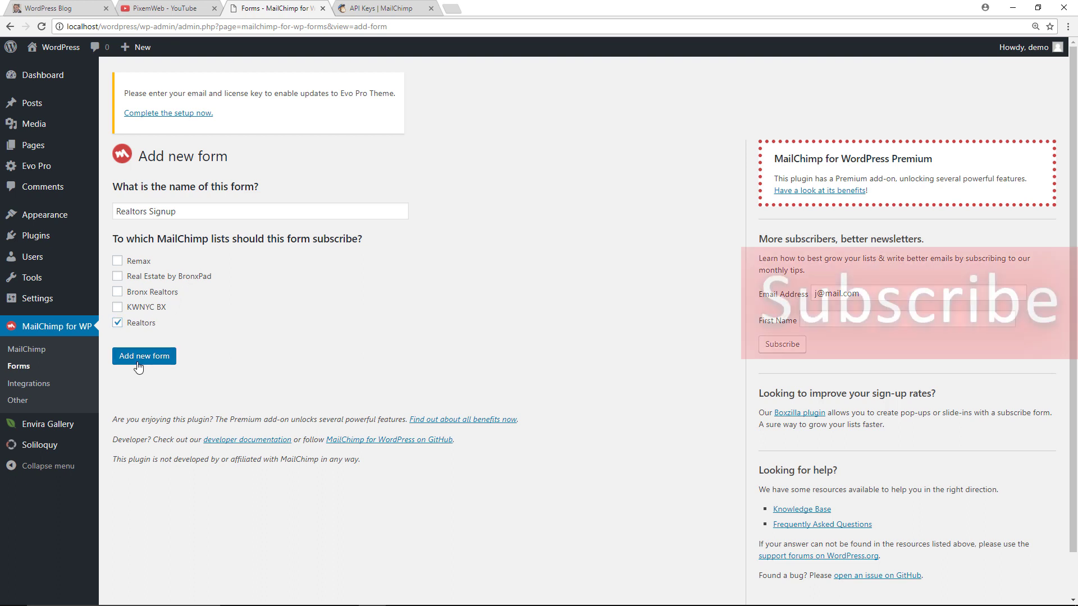
click(143, 356)
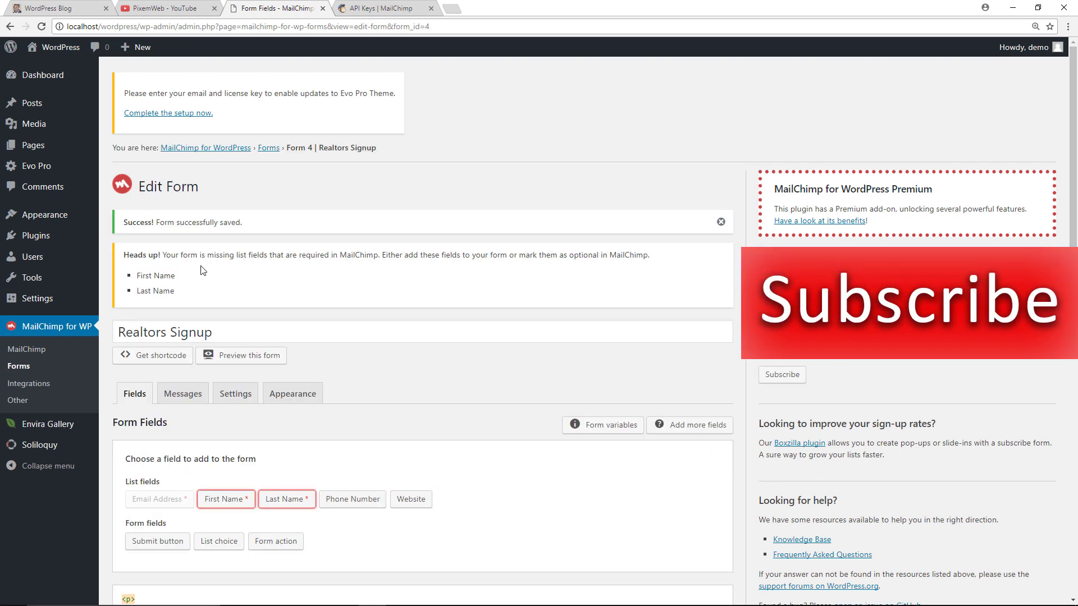
mouse_move(187, 293)
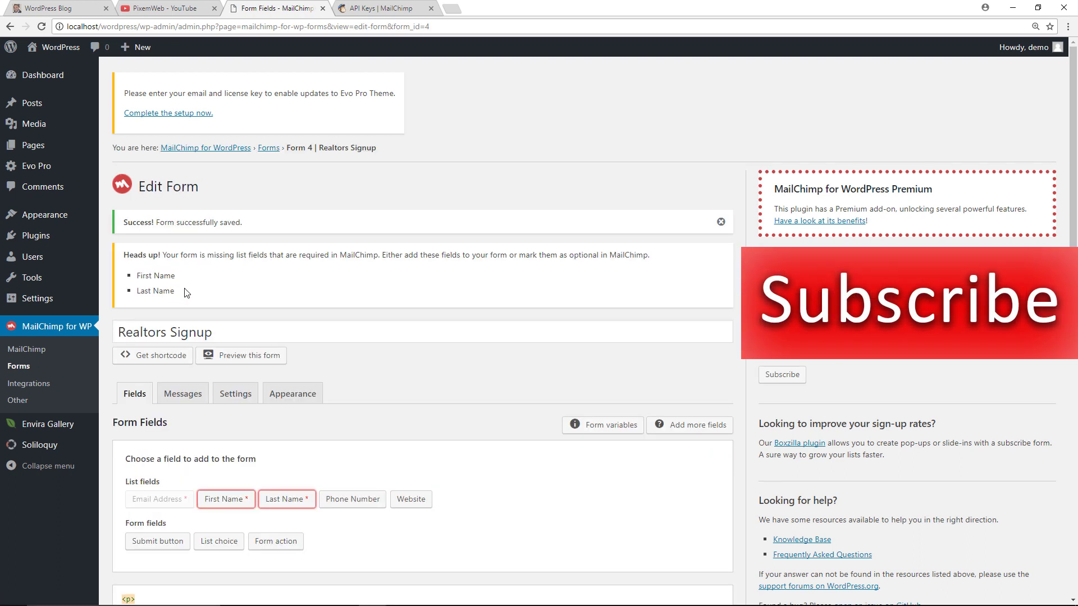
Insert First Name and Last Name fields with placeholders above the email field and save the form.
scroll(down, 3)
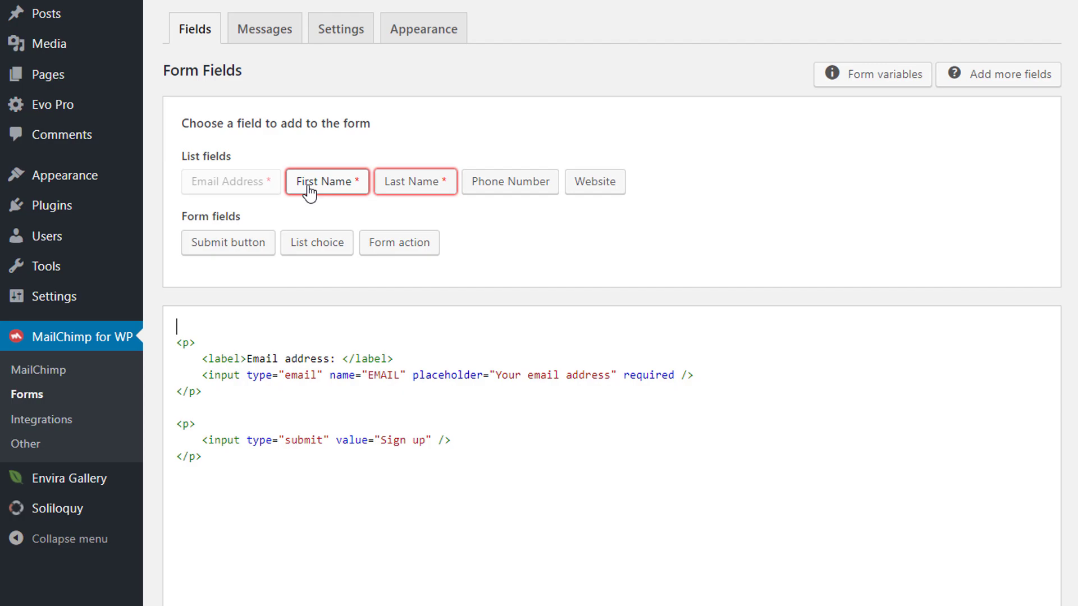
click(327, 182)
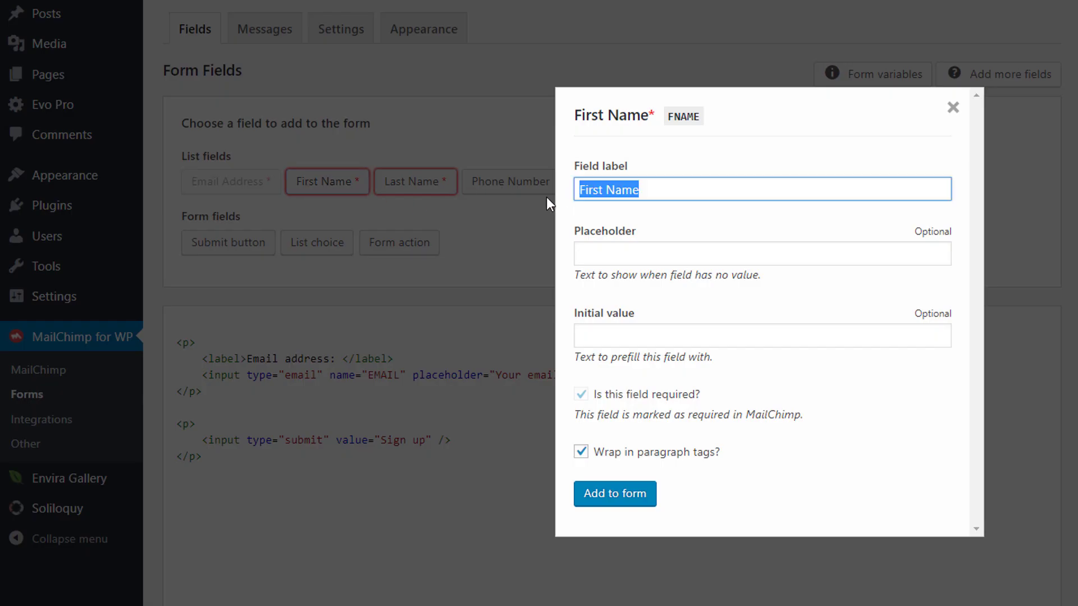
click(761, 254)
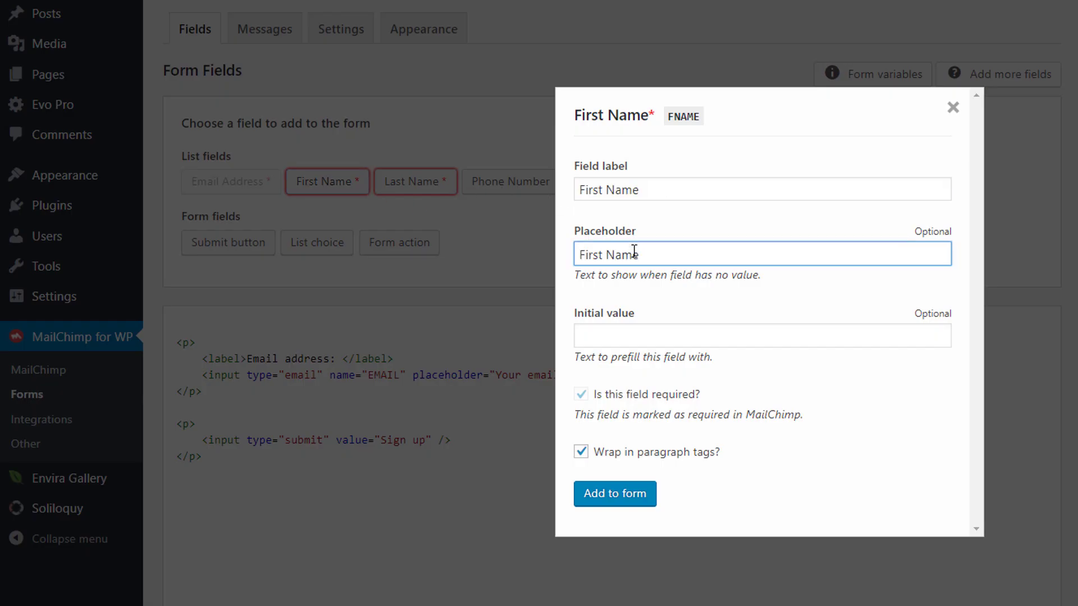
click(614, 494)
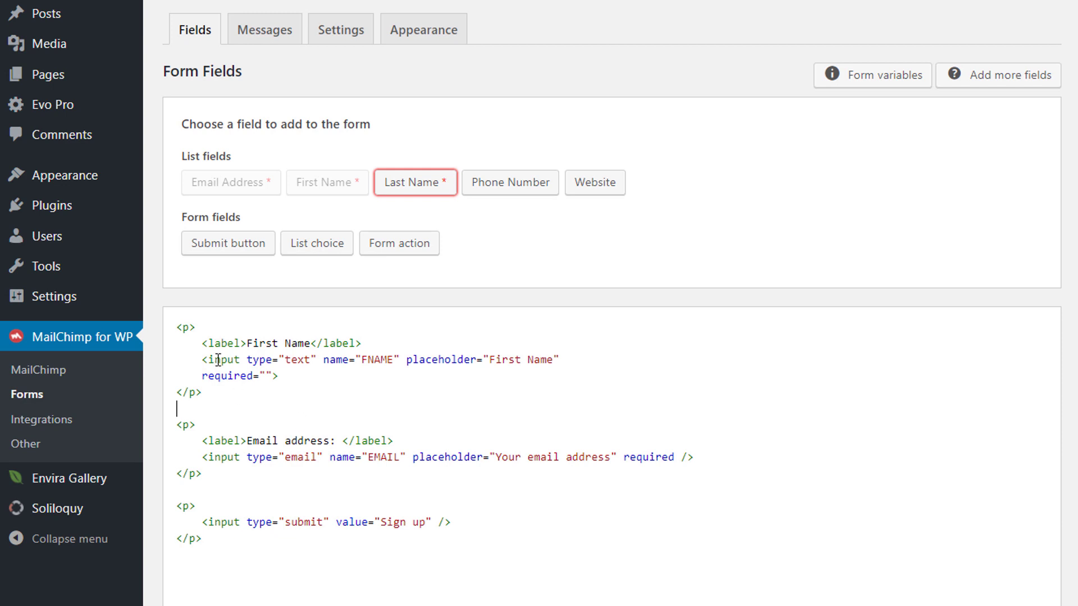
mouse_move(422, 191)
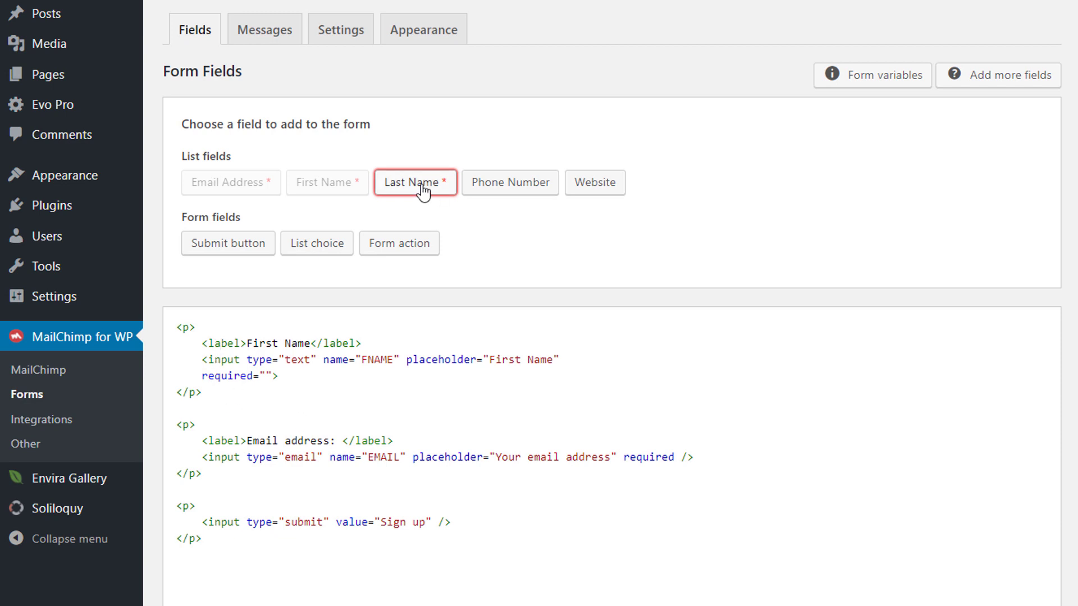
click(415, 182)
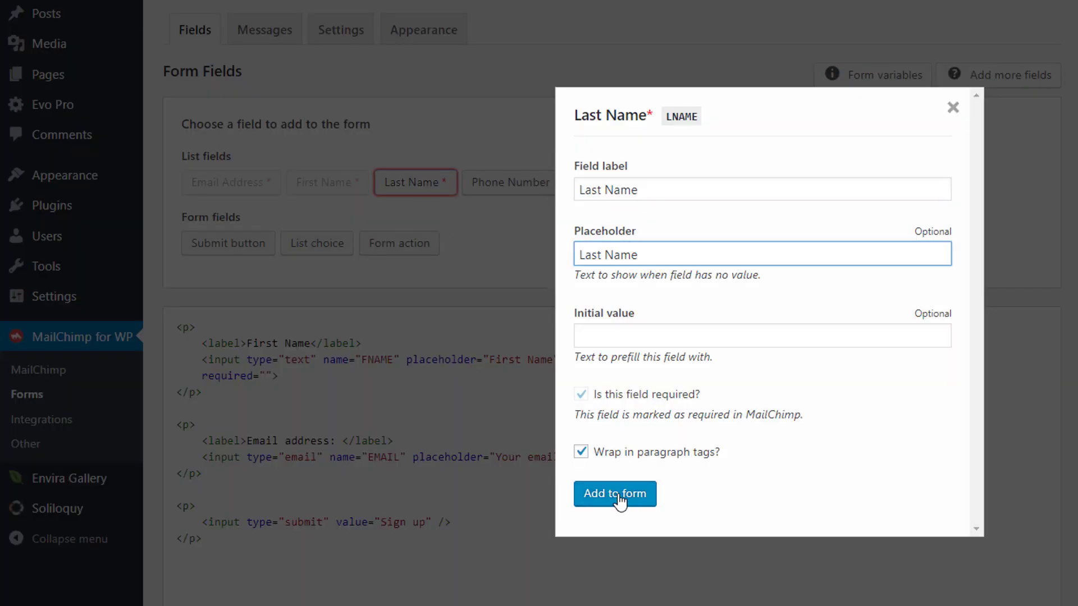
click(614, 495)
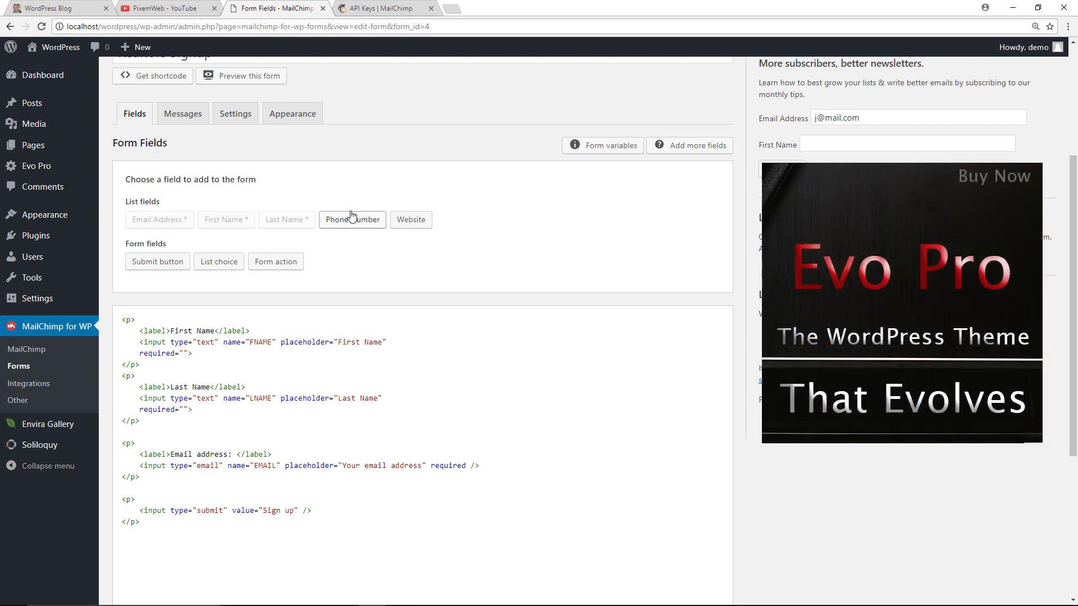
mouse_move(411, 225)
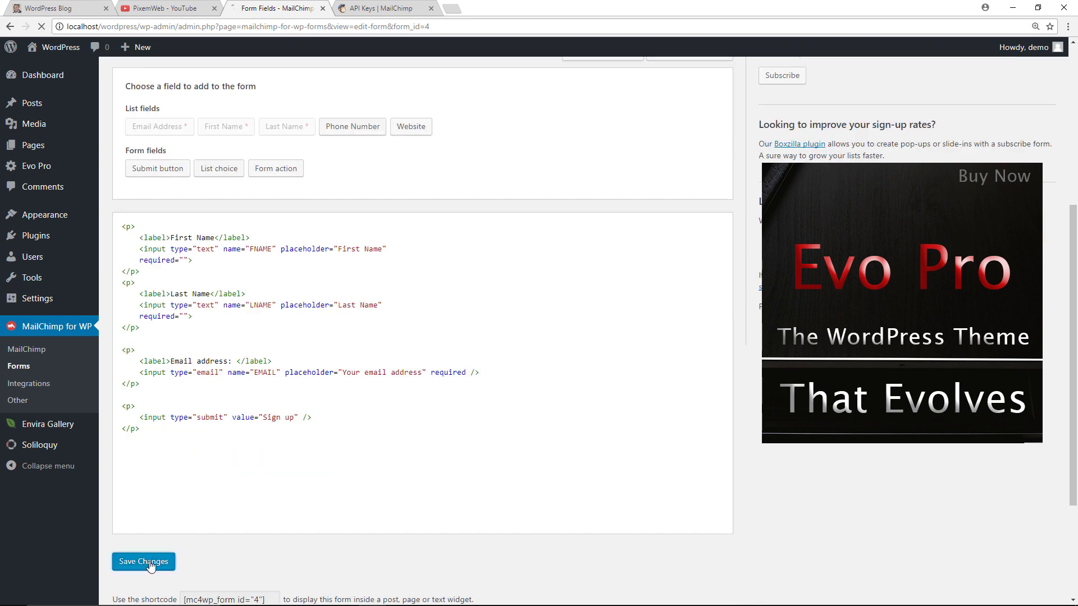
click(142, 561)
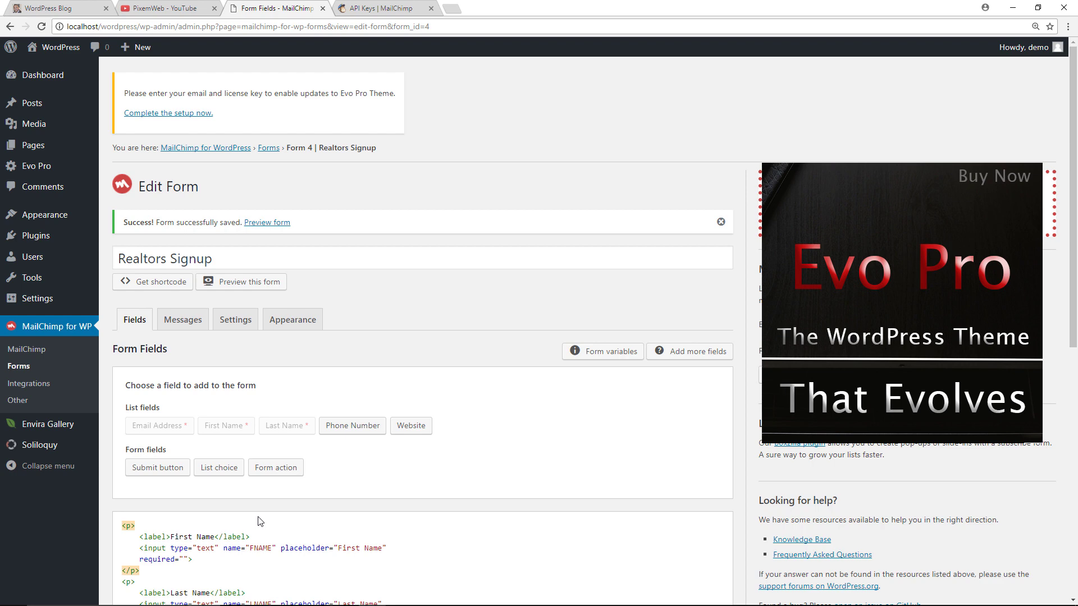
Review the form's default feedback messages on the Messages tab.
click(182, 319)
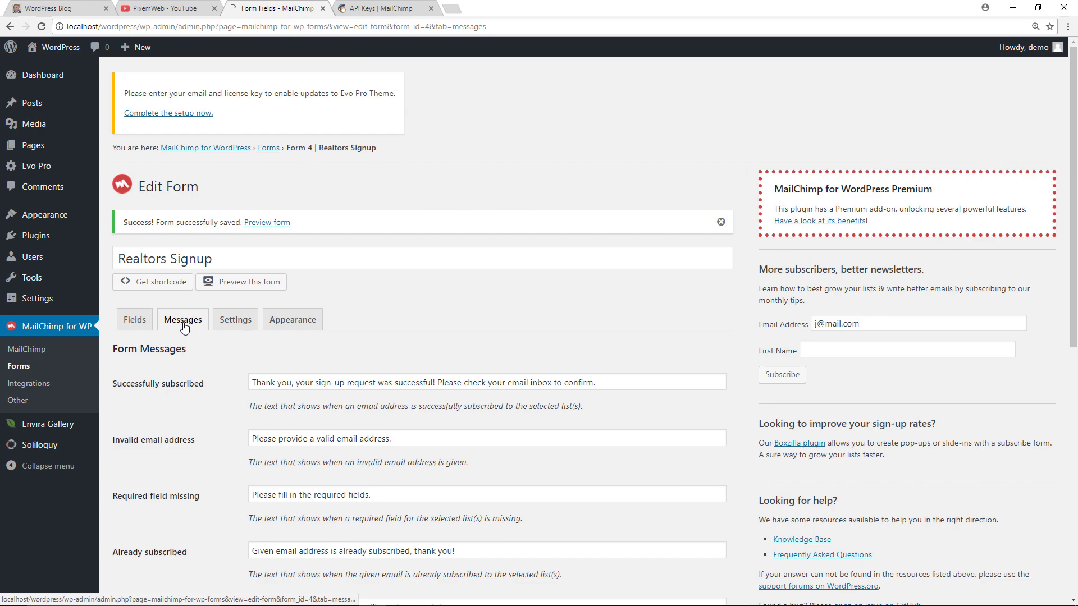
scroll(down, 3)
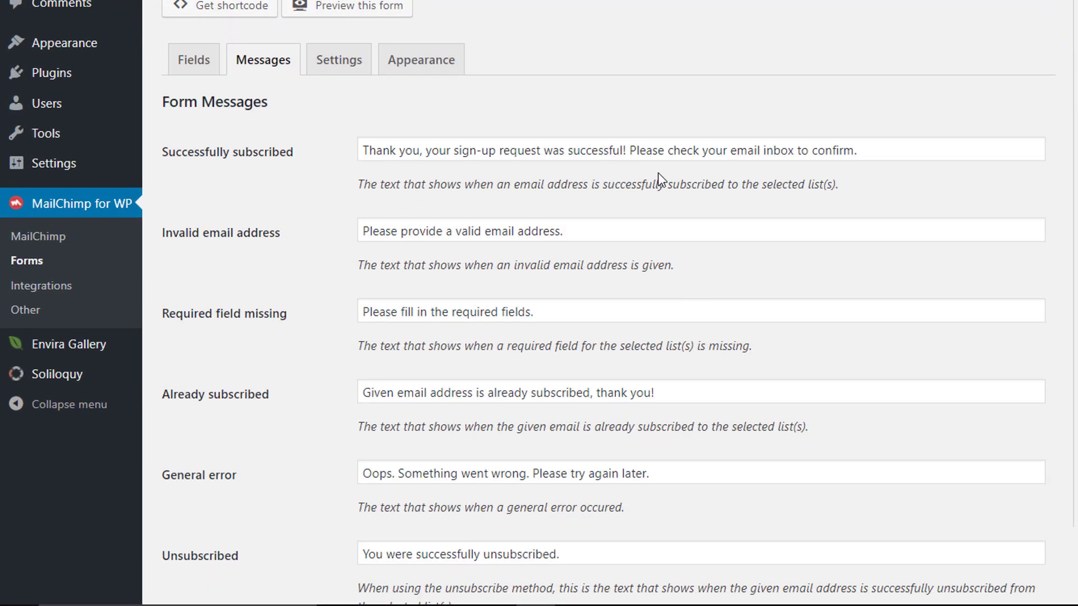
mouse_move(645, 200)
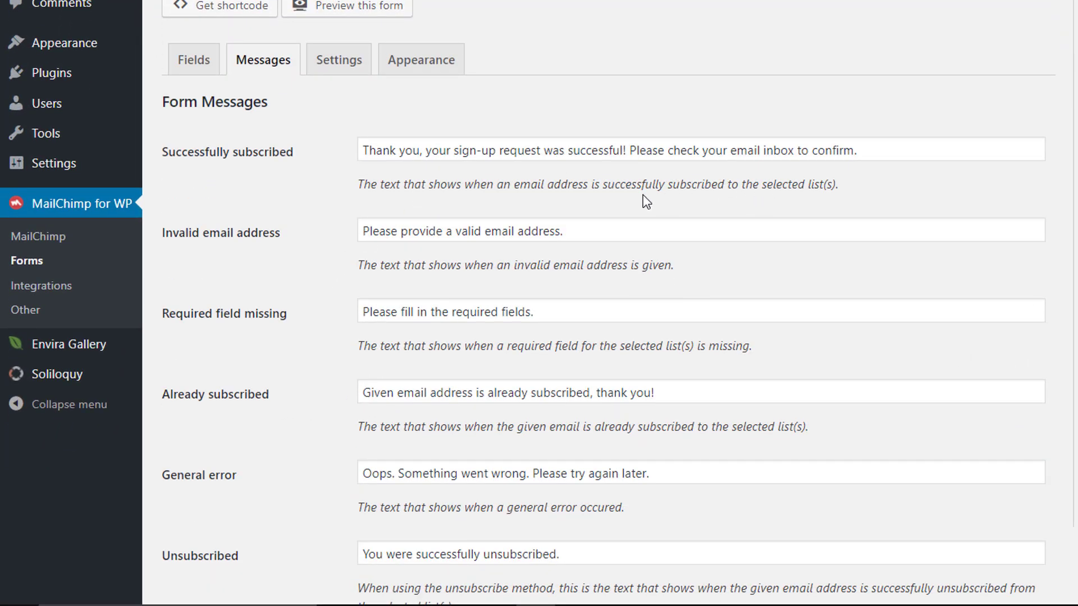
scroll(down, 3)
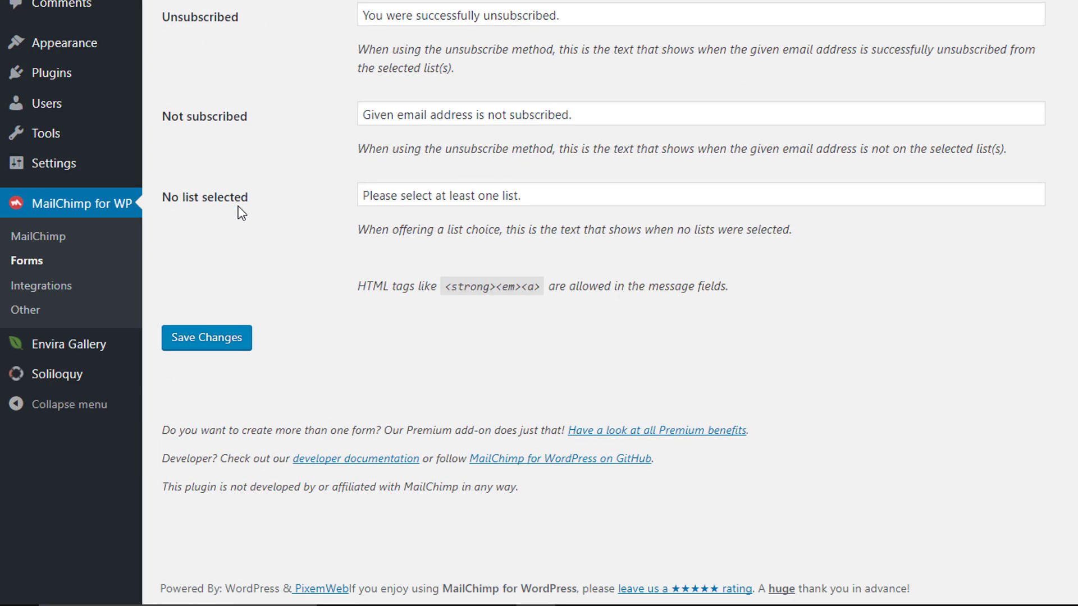
On the Settings tab, toggle Update existing subscribers to Yes then back to No.
click(205, 338)
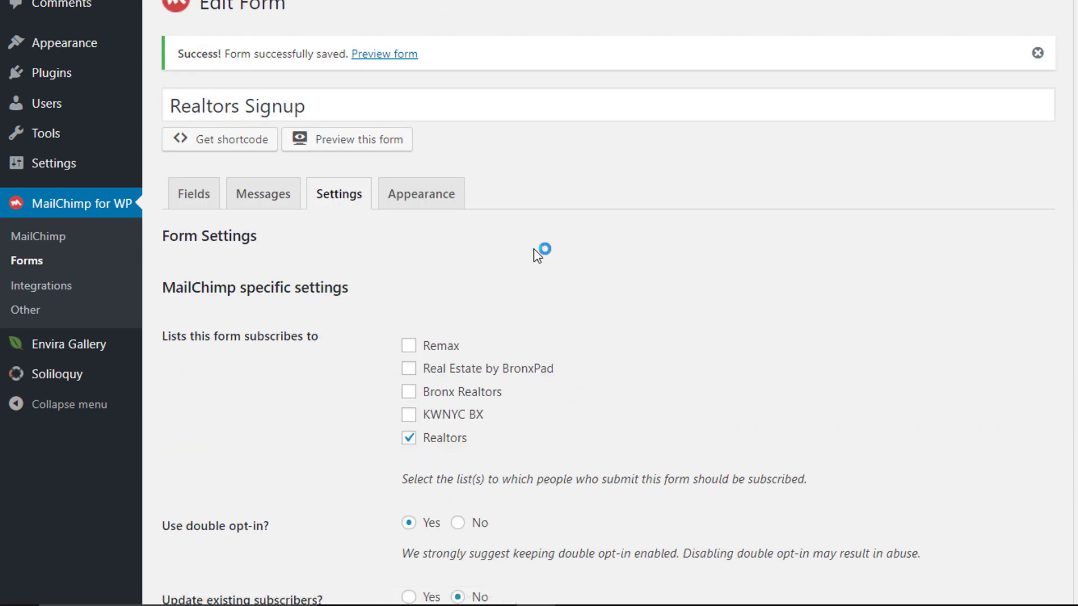
scroll(down, 3)
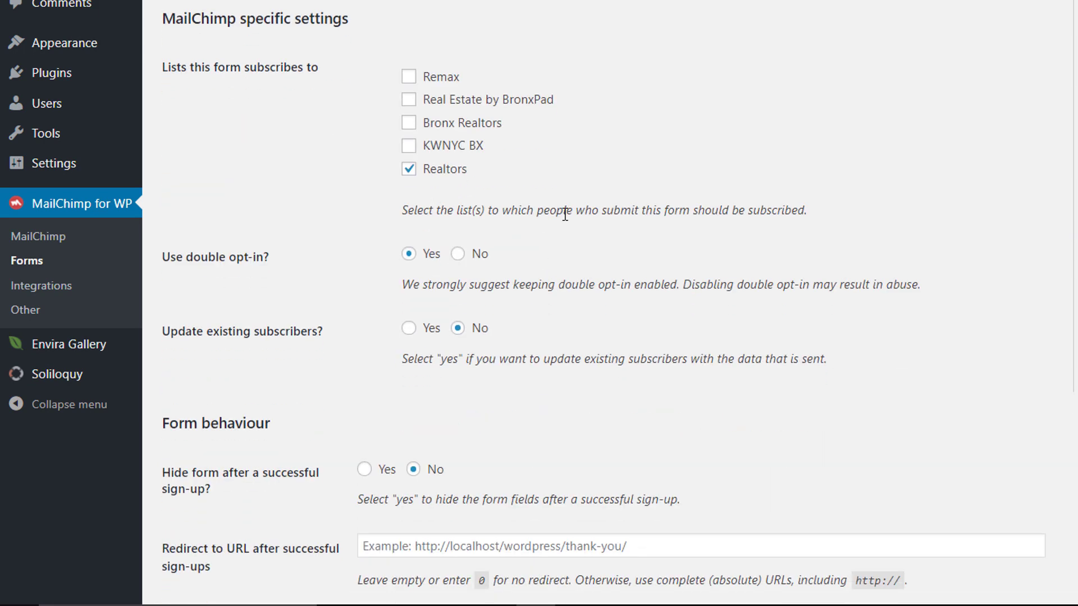
scroll(down, 3)
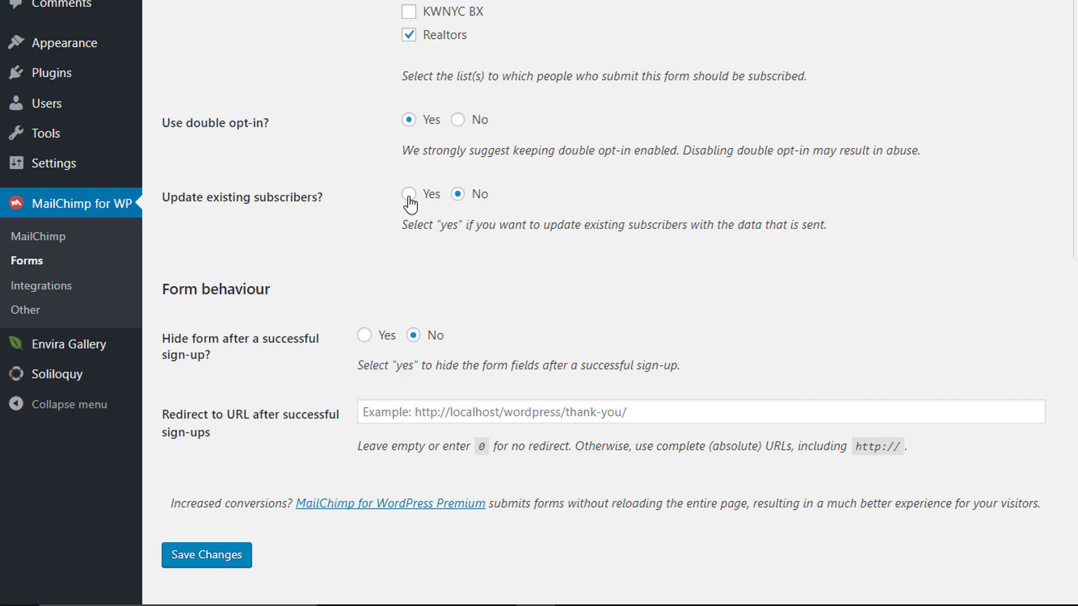
click(409, 195)
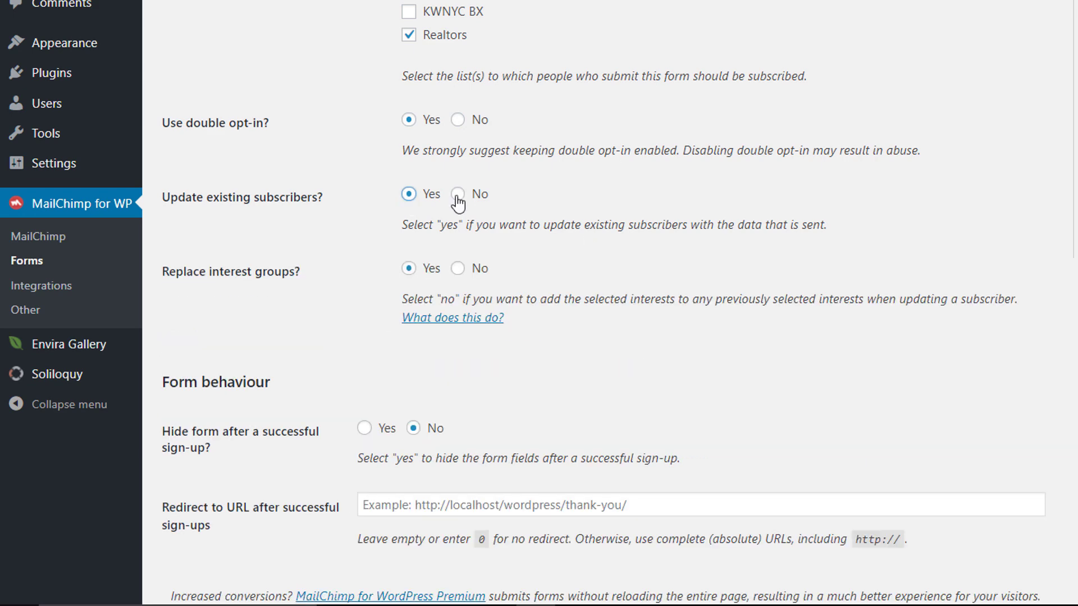
click(457, 194)
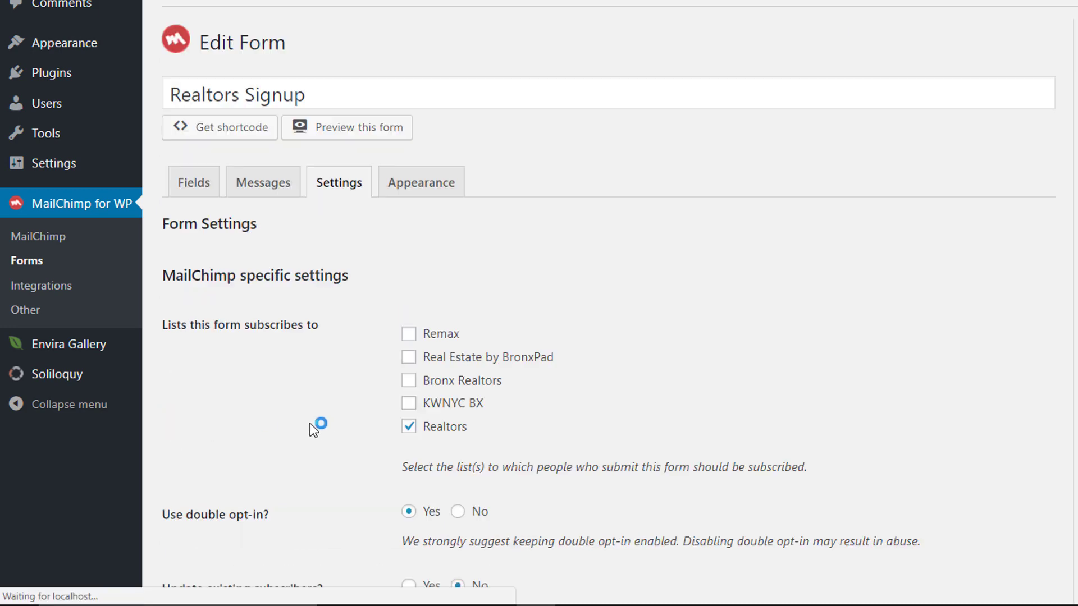
On the Appearance tab choose the Light Theme form style and save changes.
click(420, 182)
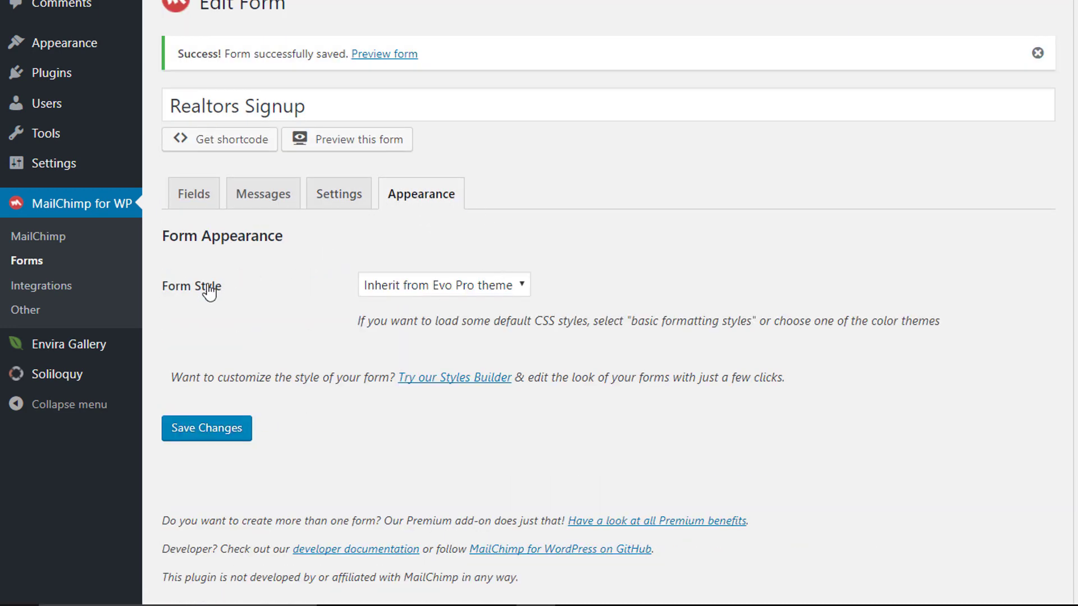
mouse_move(502, 295)
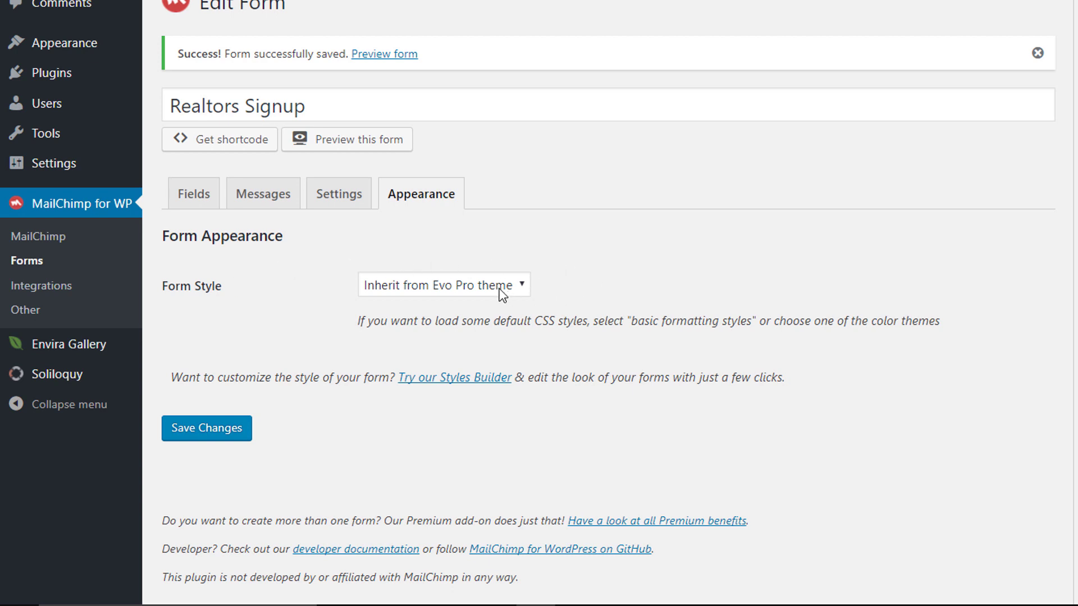
click(443, 284)
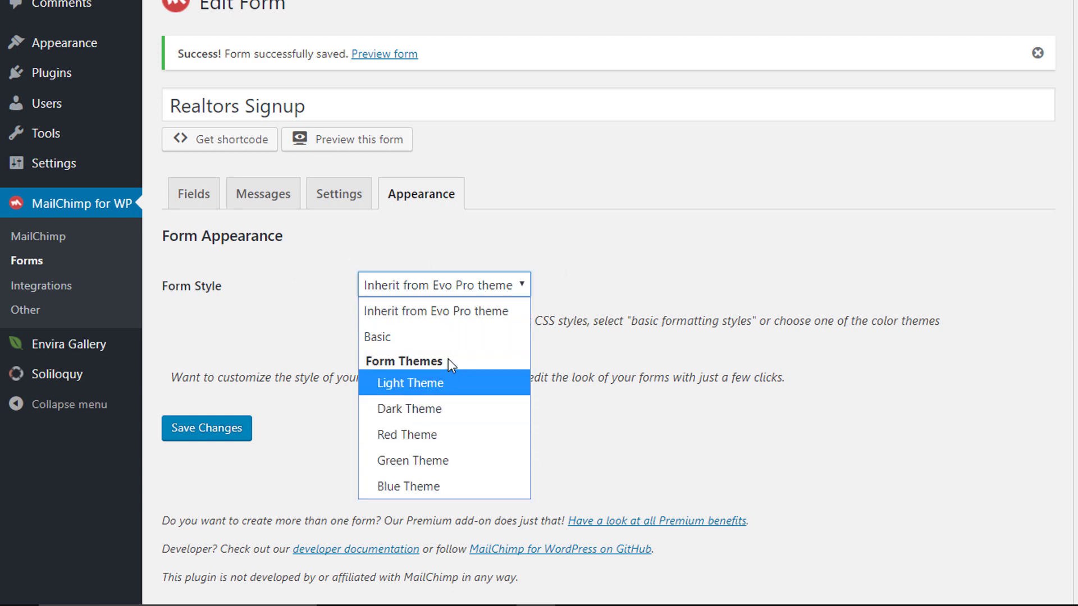
click(411, 383)
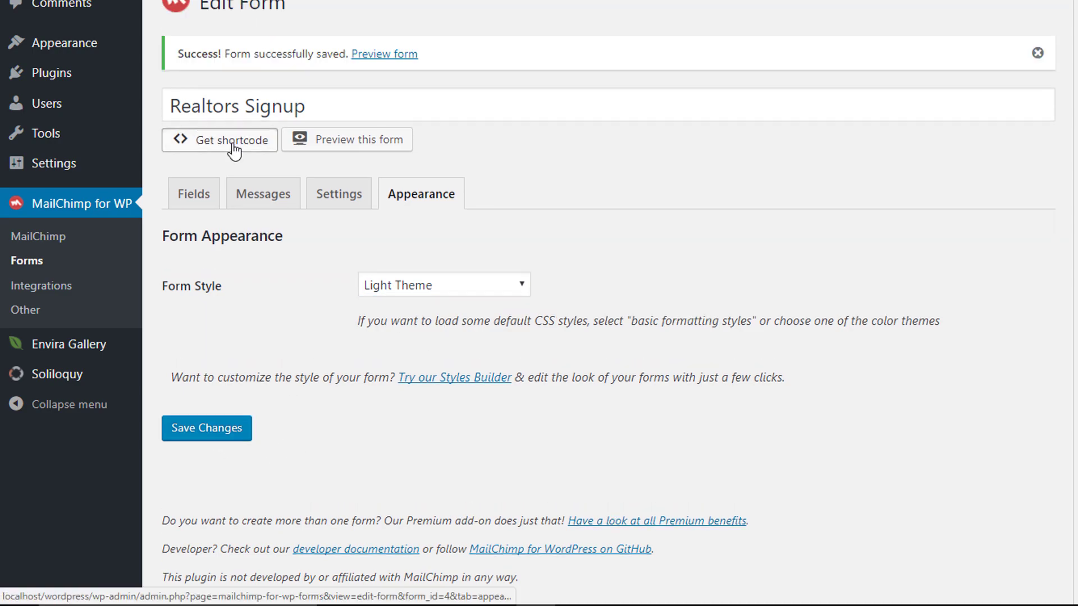
click(221, 139)
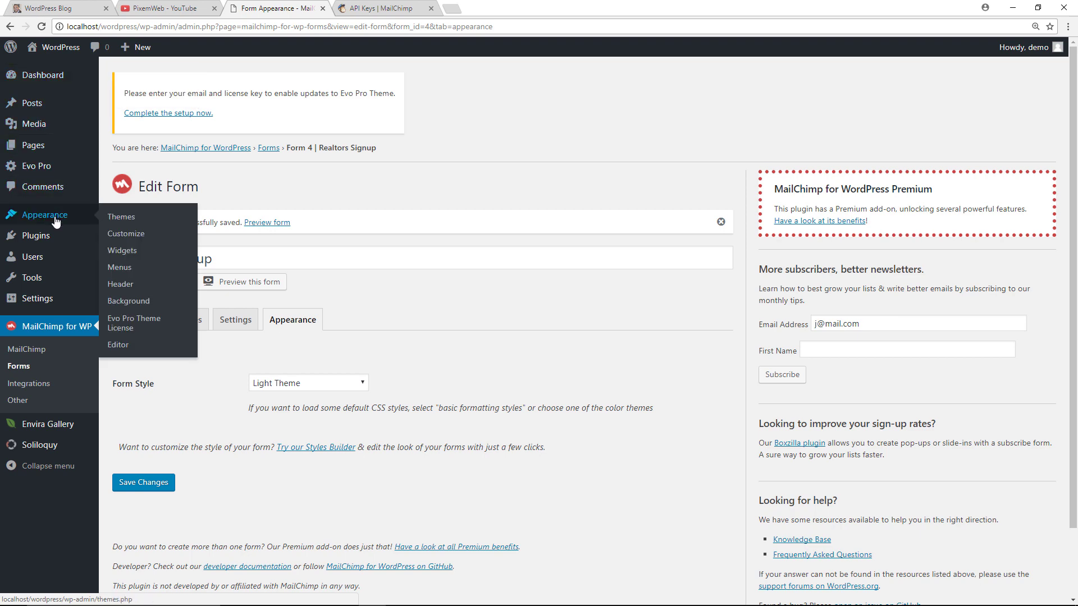
Add a Text widget titled 'Email Signup' with the mc4wp_form shortcode to the Right Sidebar.
click(122, 250)
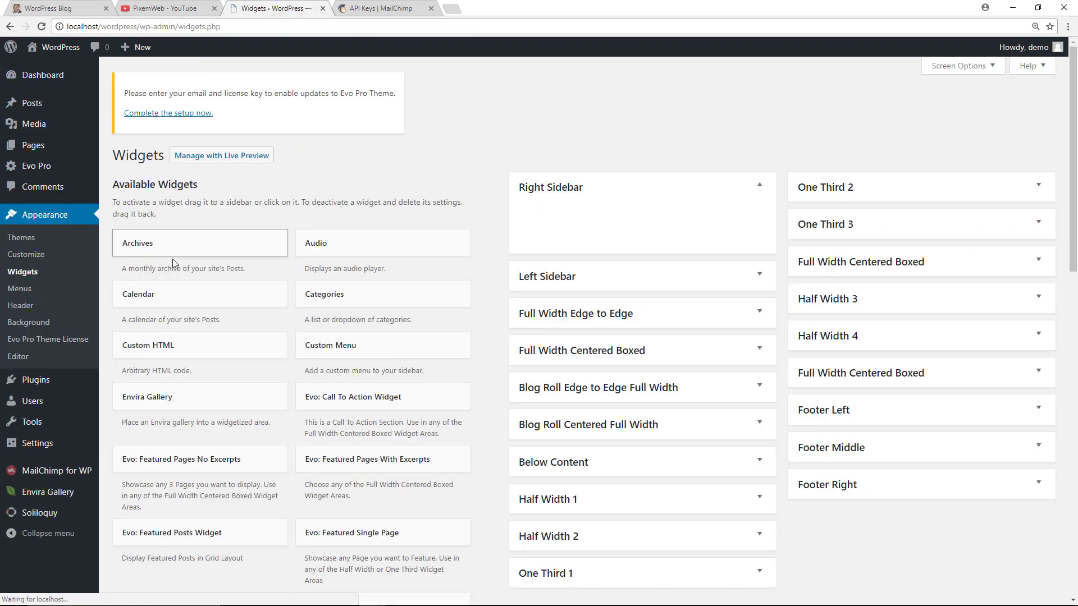
click(383, 151)
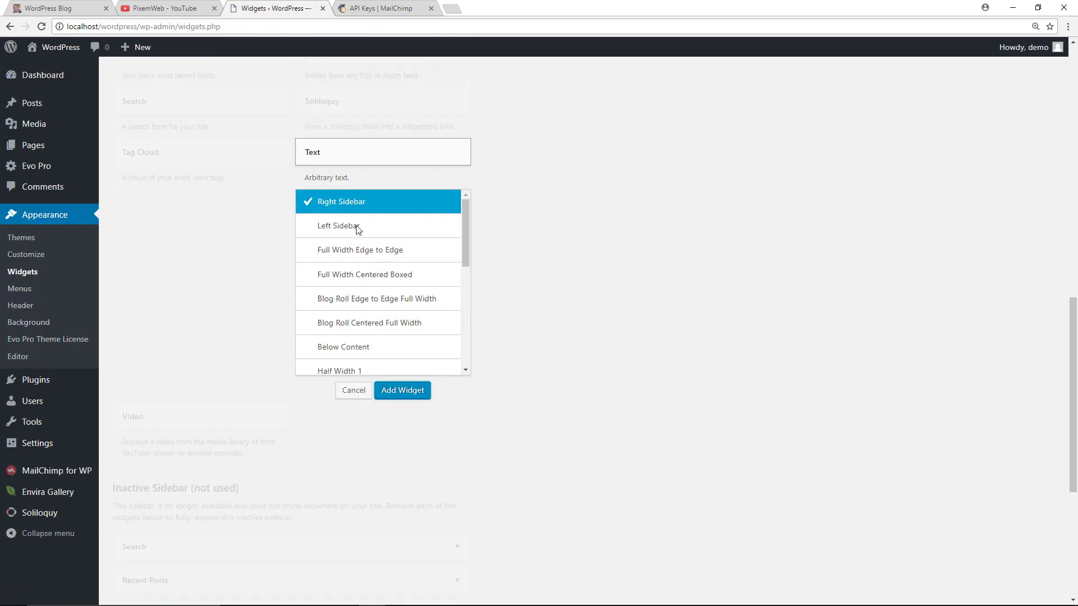
click(402, 389)
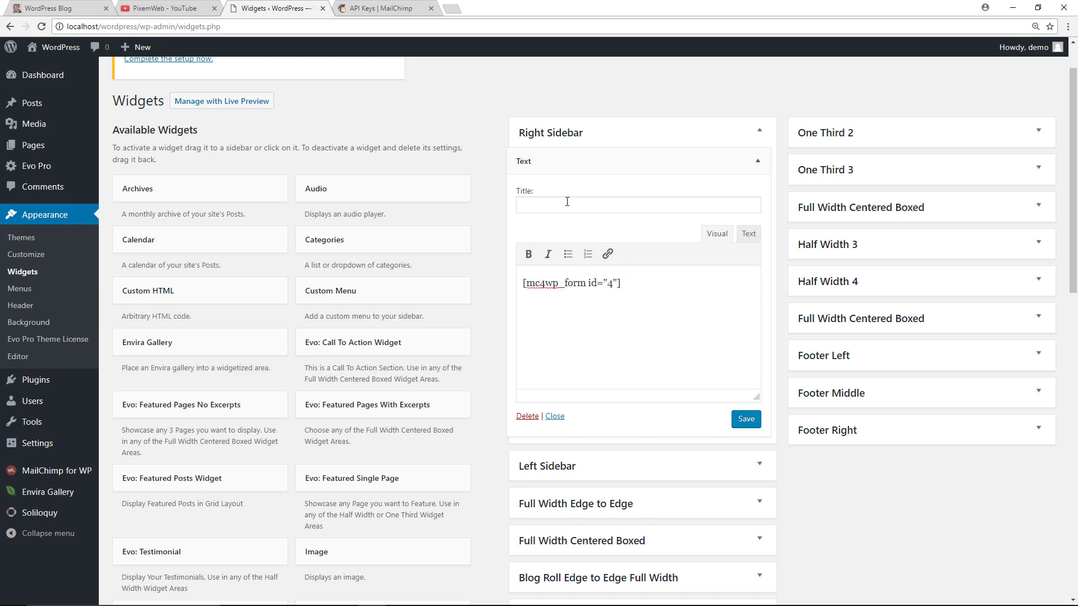
text(Email Signup)
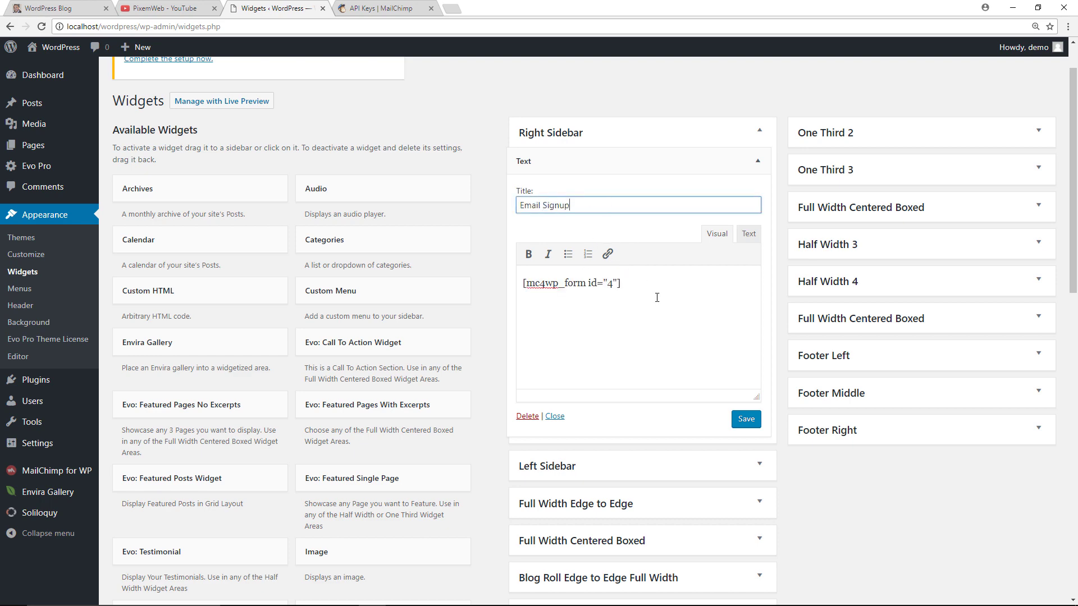
scroll(up, 3)
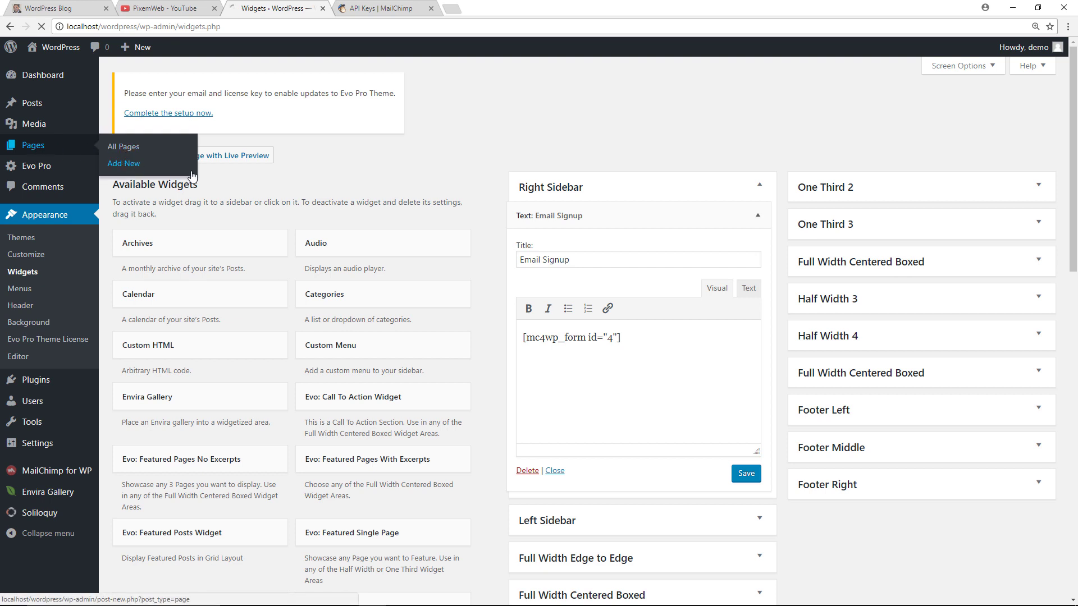
Create a new page 'Email Signup Page' with the form shortcode and publish it.
click(124, 163)
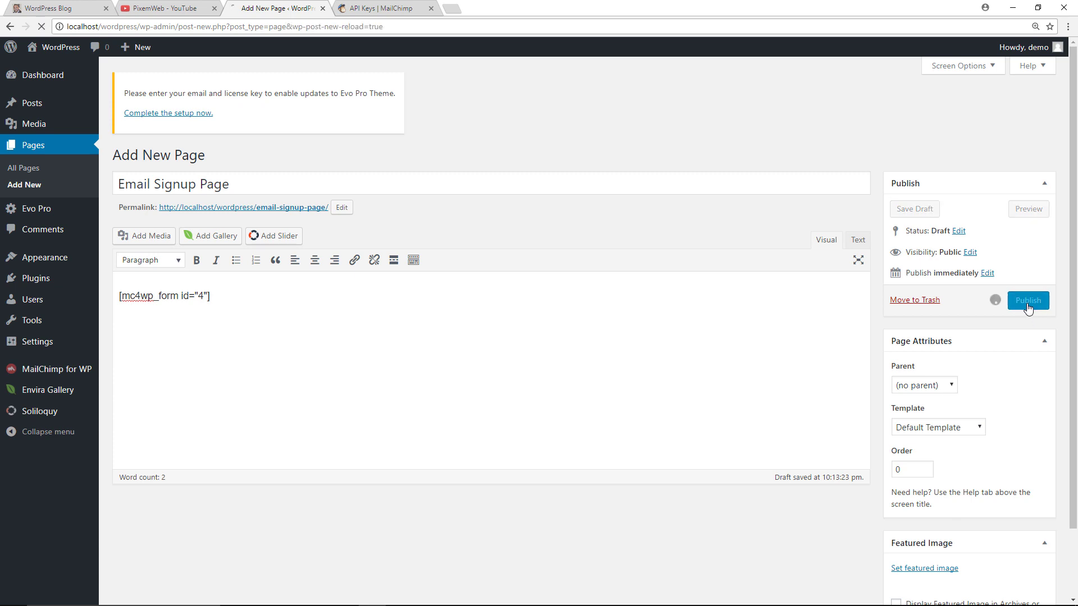
click(1027, 301)
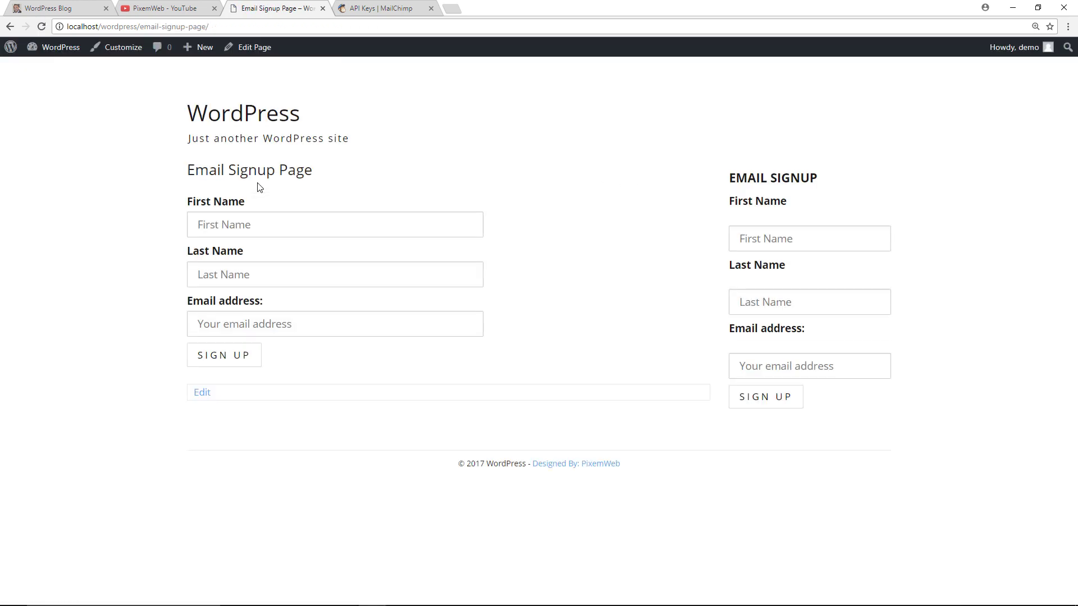
mouse_move(224, 238)
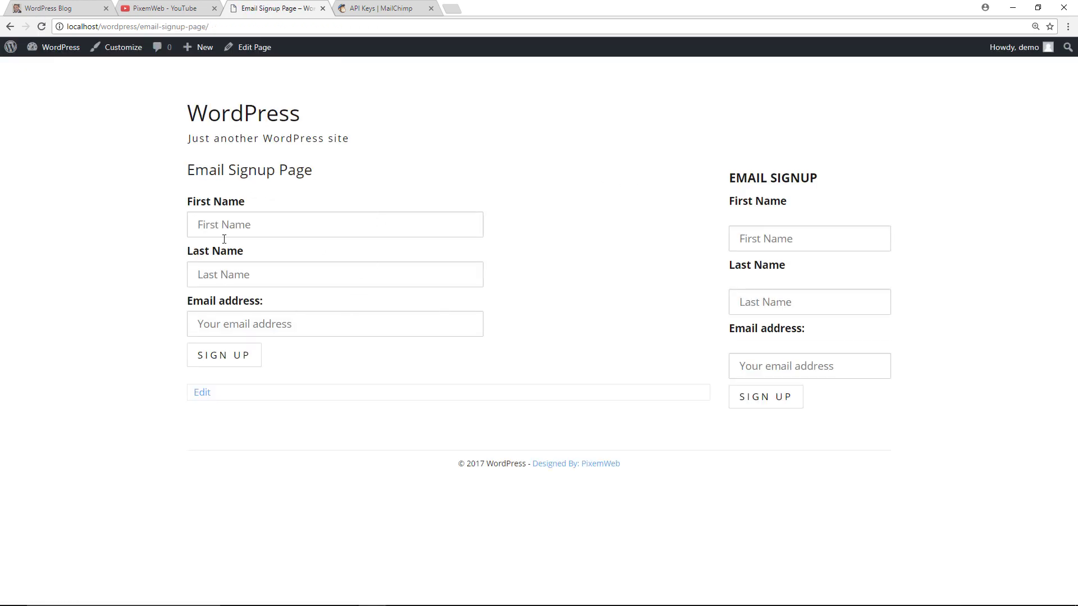
mouse_move(347, 192)
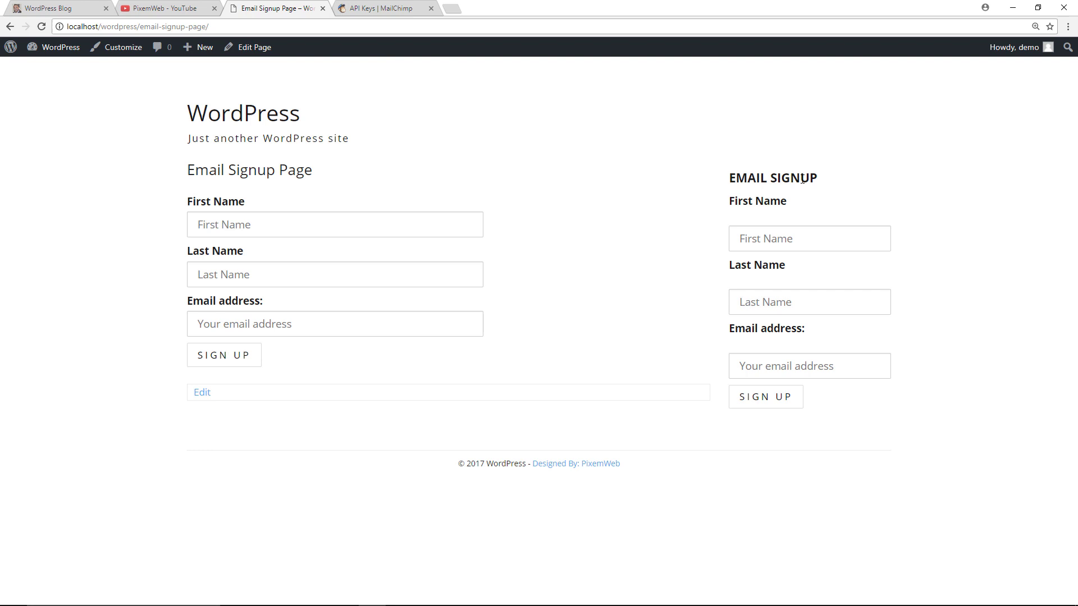
mouse_move(534, 202)
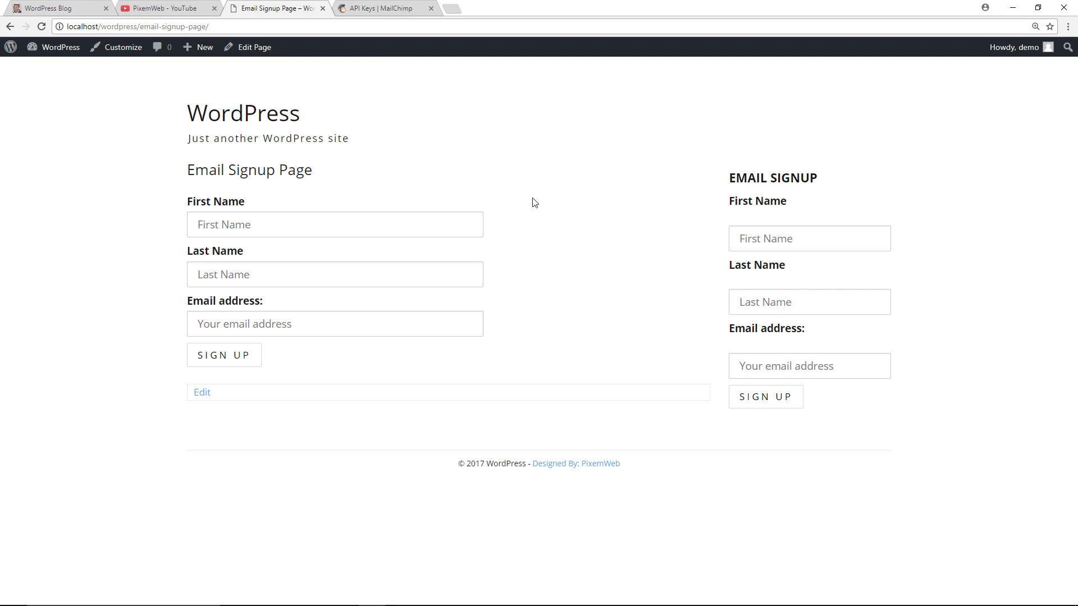
Switch the Email Signup Page to the 'Page - No Sidebars' template, update it and view it live.
click(253, 48)
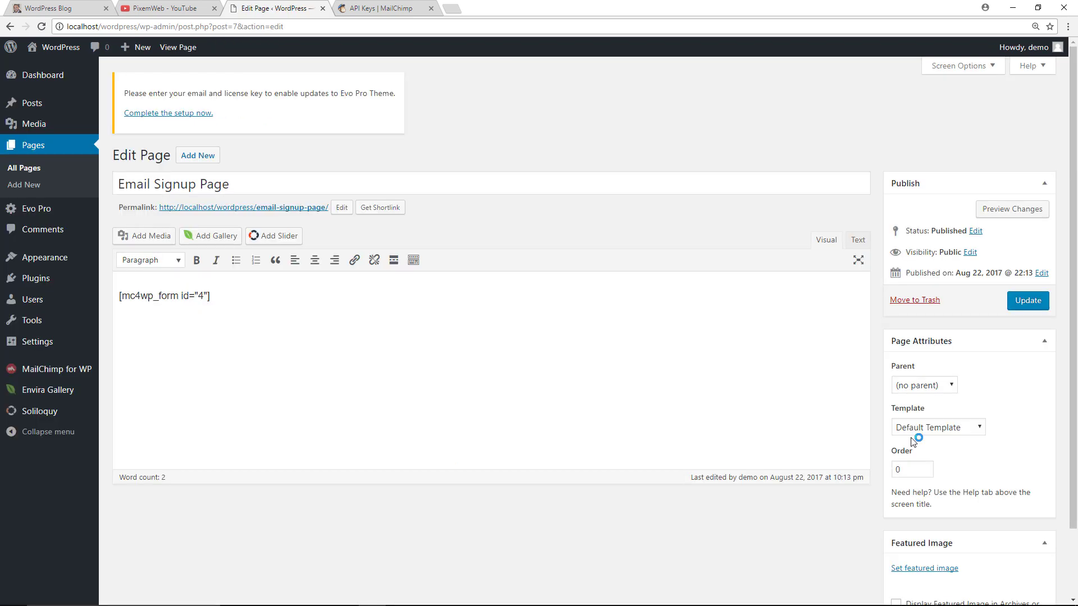
click(936, 427)
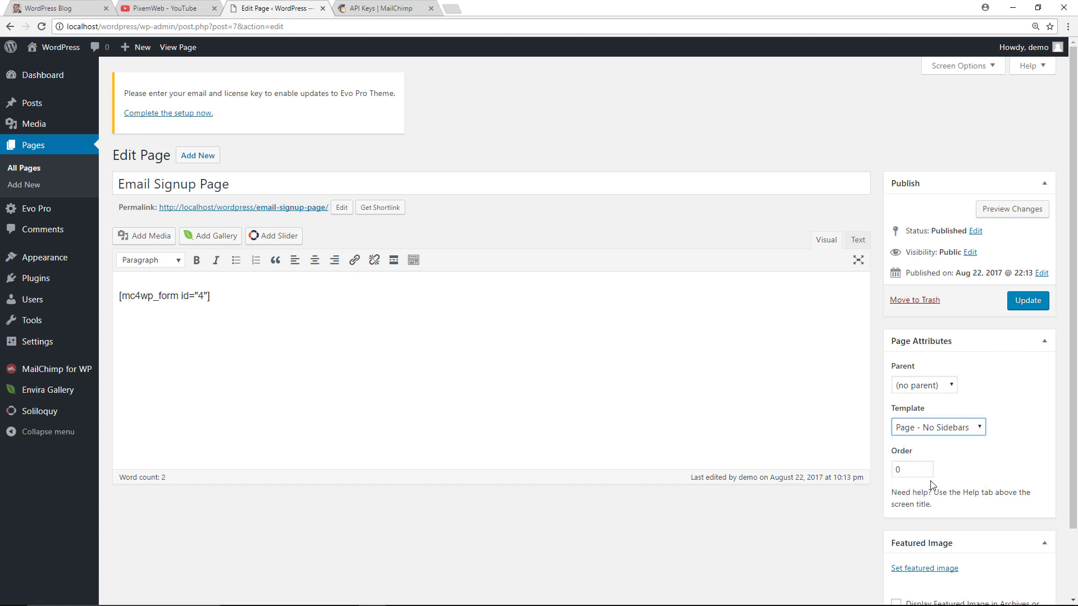
click(1027, 301)
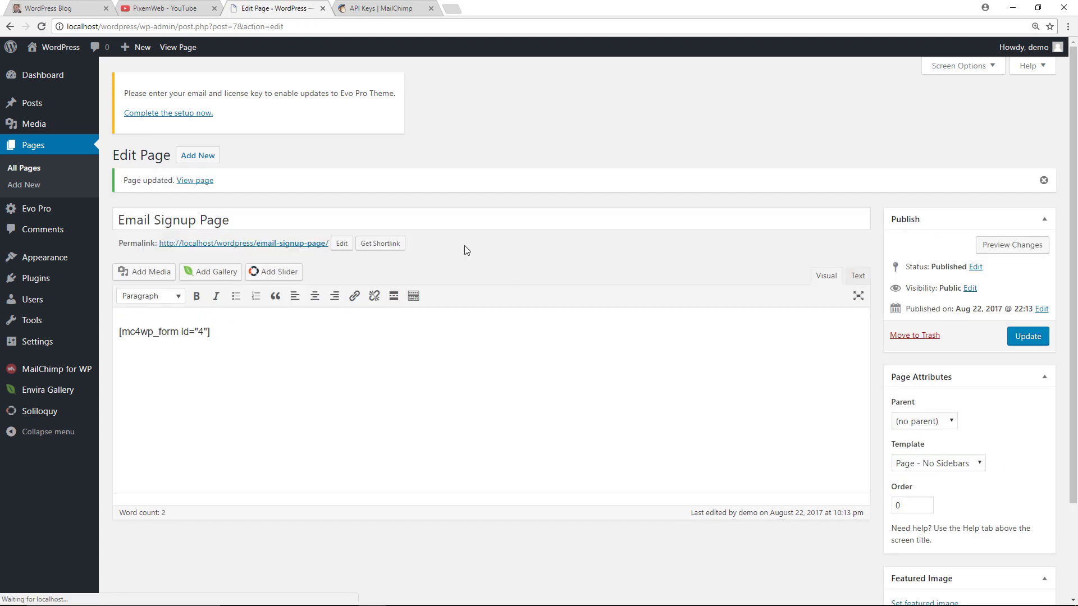
click(195, 180)
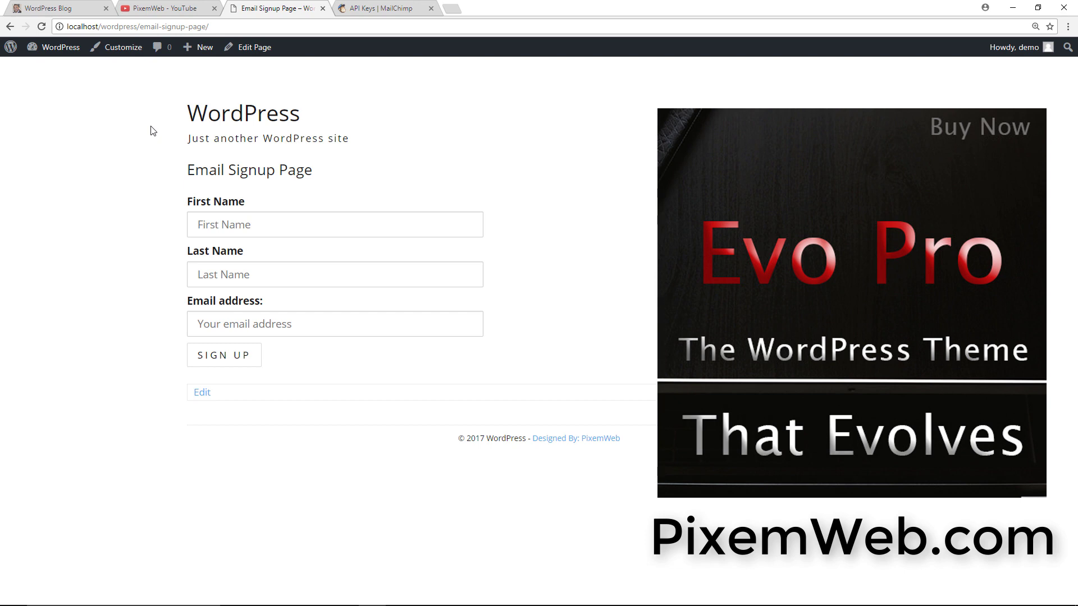
Fill the page form with a test name and email and submit it to get the sign-up confirmation.
click(224, 355)
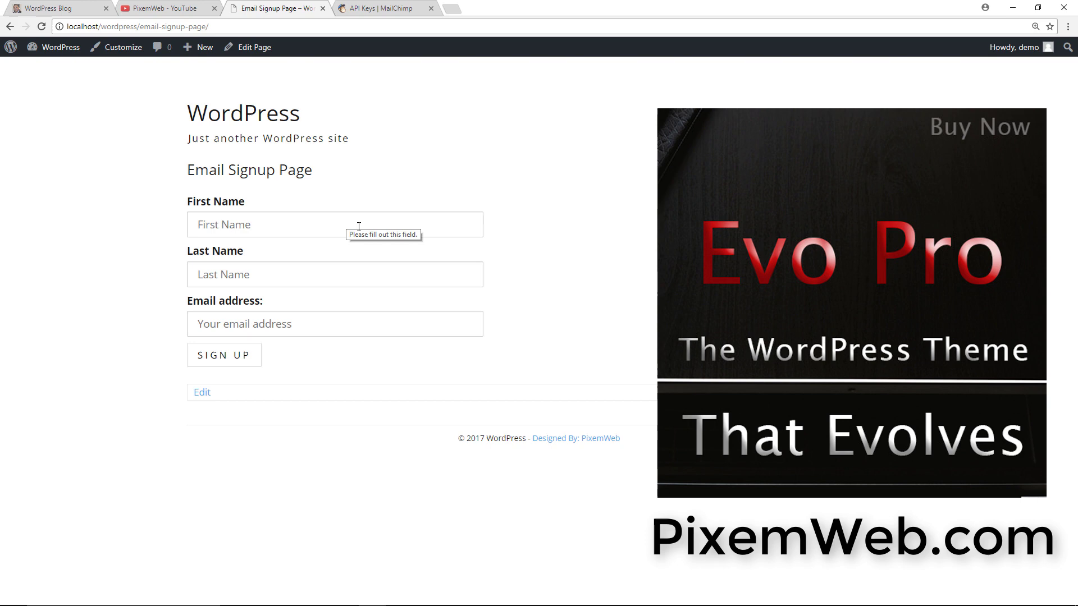
text(Joh)
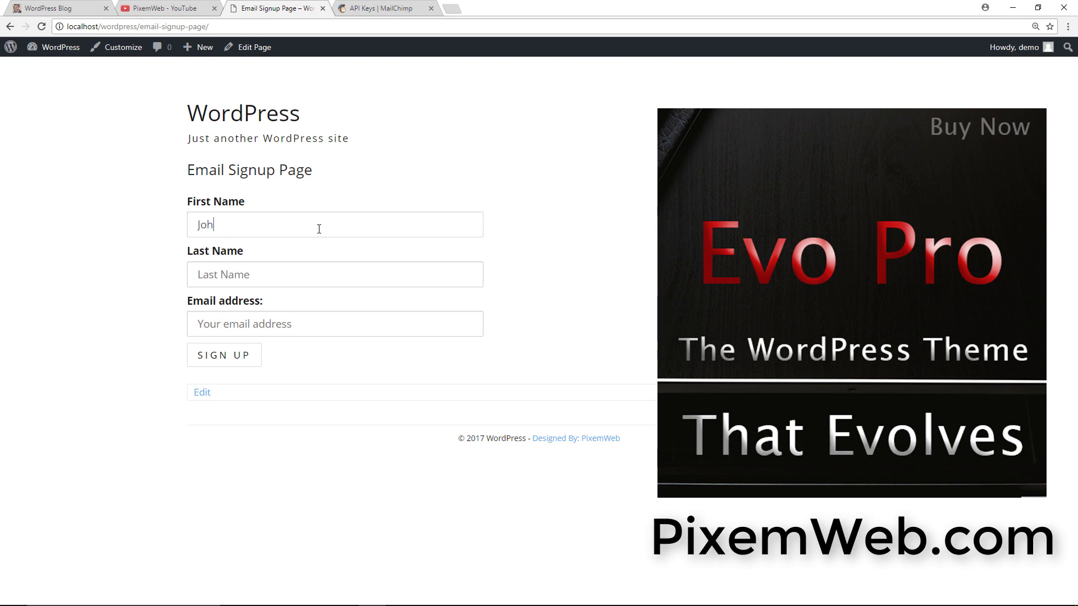
text(john)
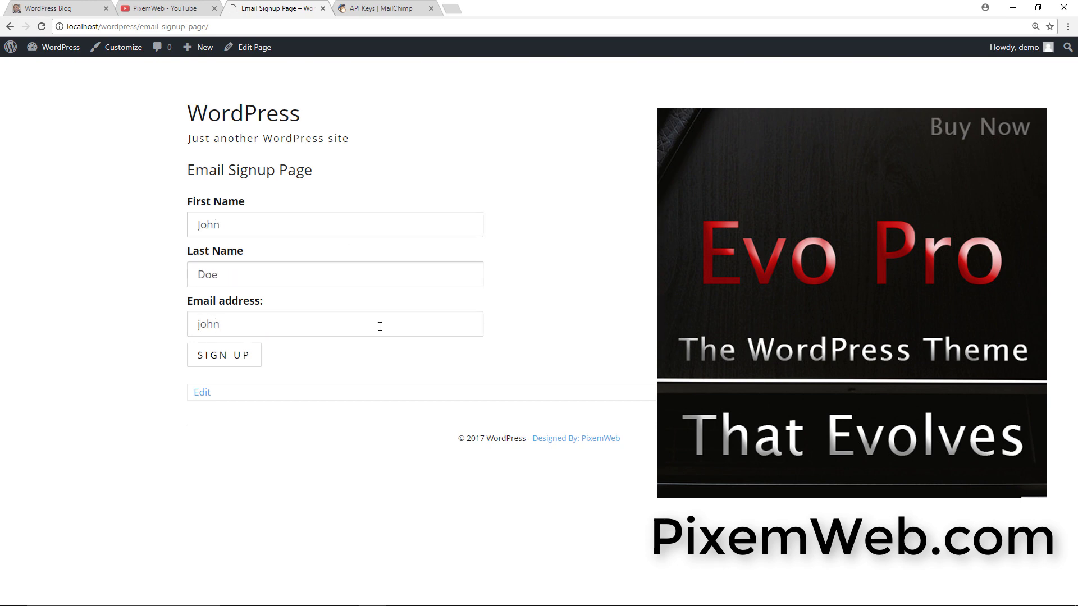
click(223, 355)
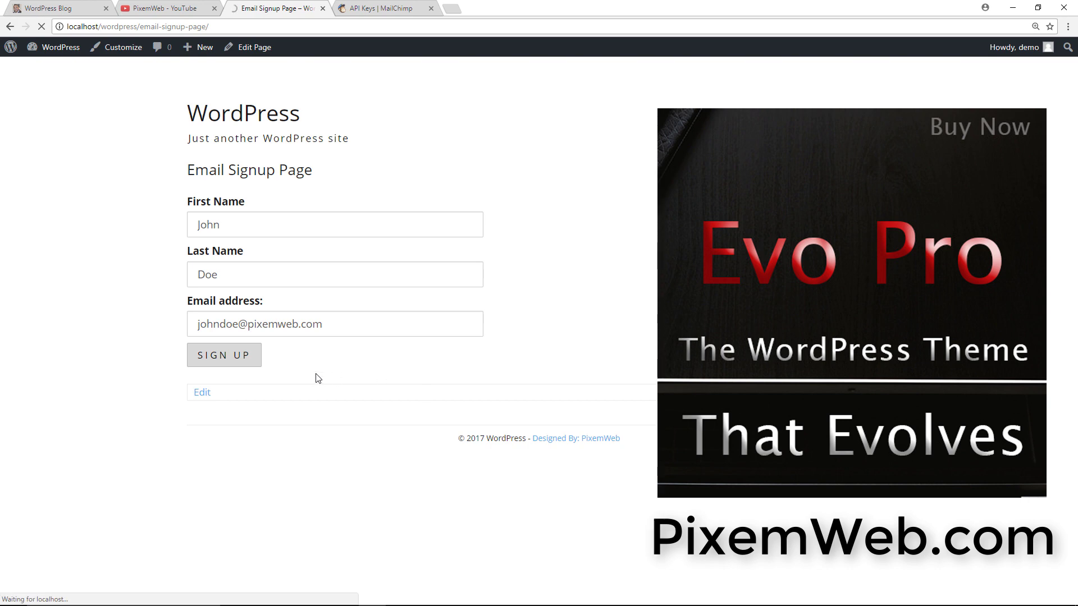
click(223, 355)
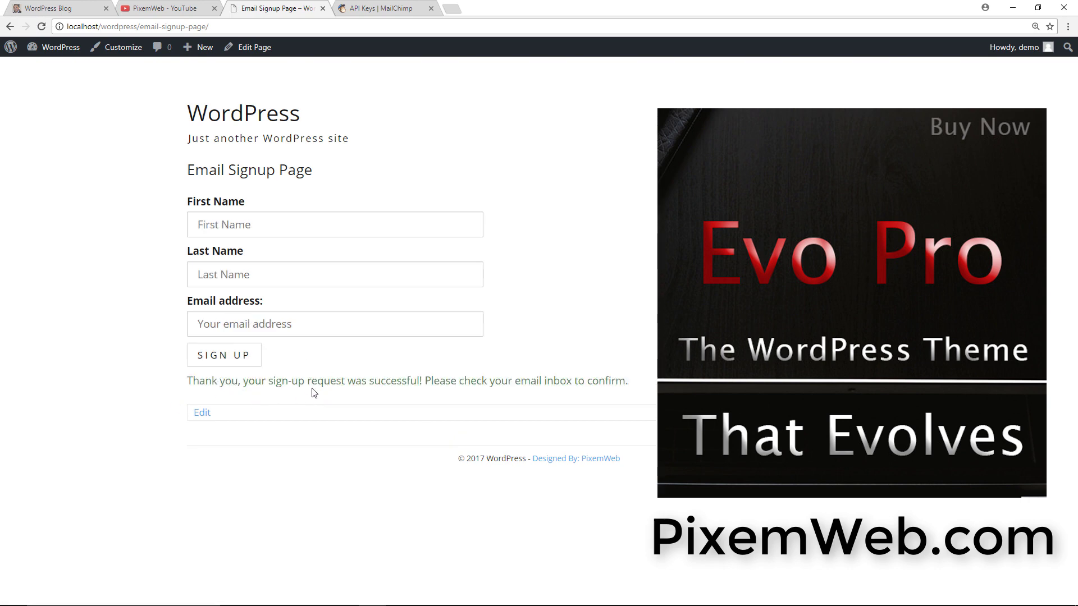
mouse_move(273, 403)
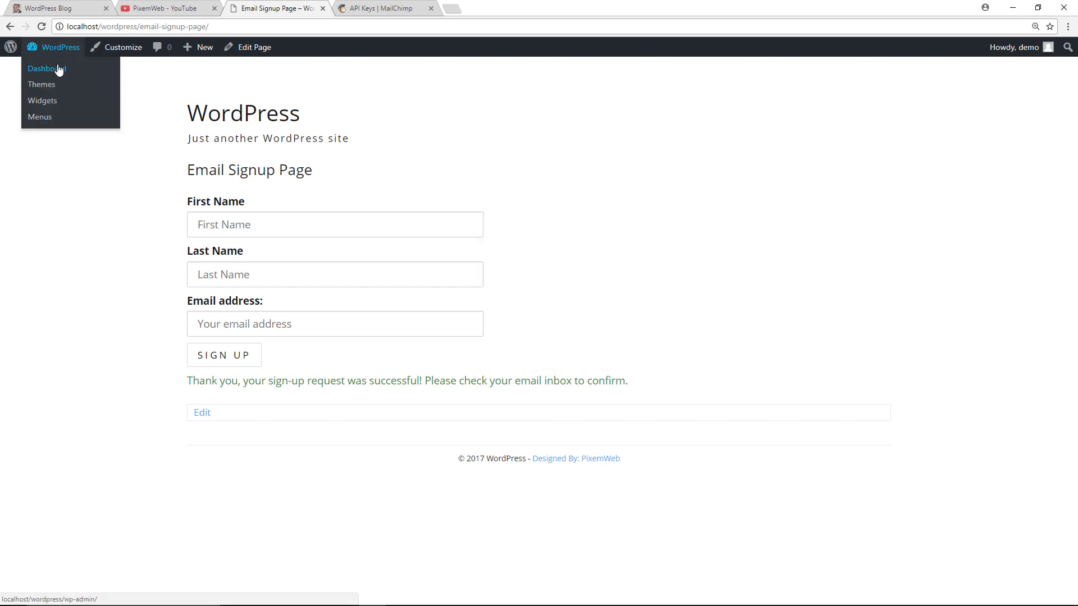
Return to the WordPress admin Dashboard, then bring the MailChimp API Keys tab to the front.
click(44, 69)
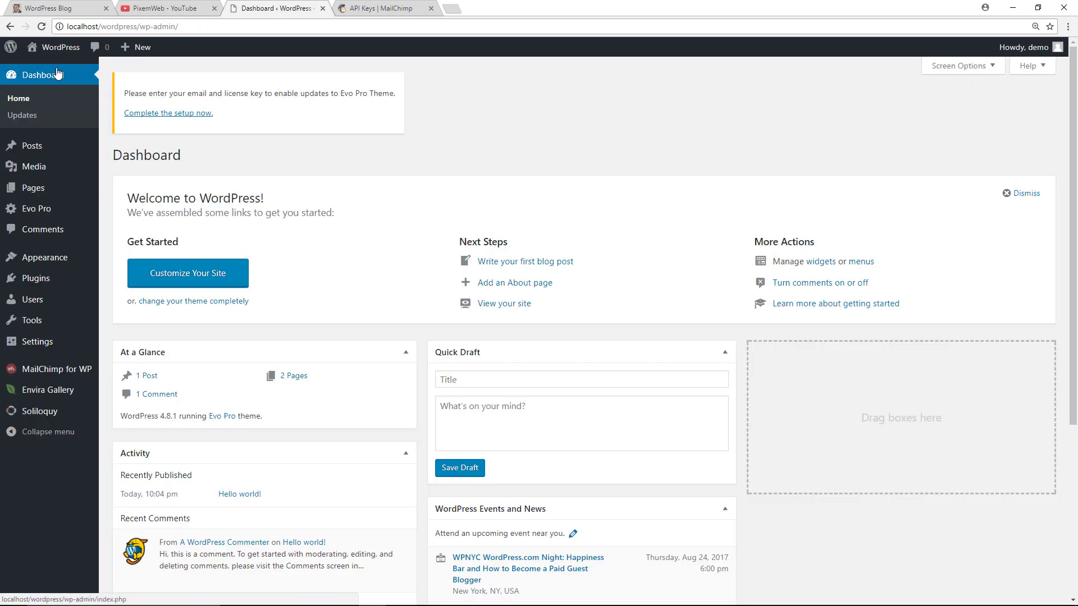
mouse_move(171, 14)
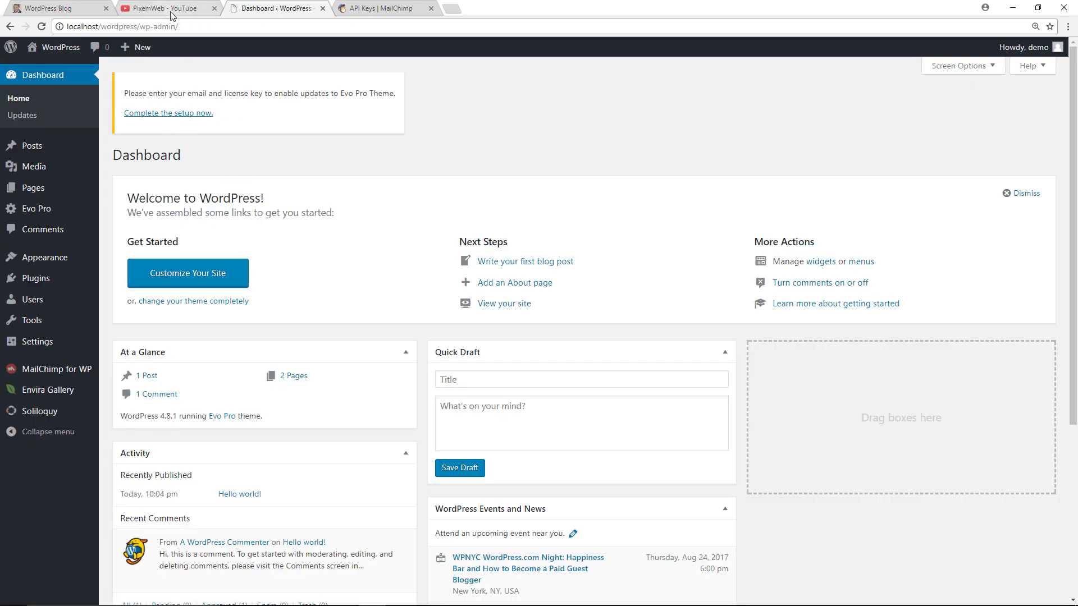
click(166, 8)
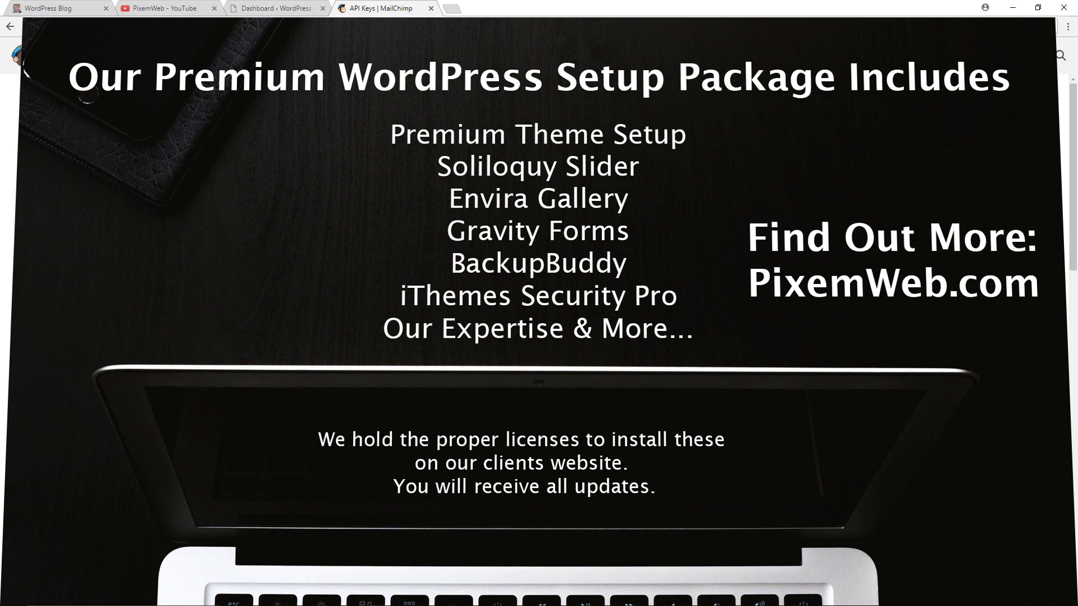